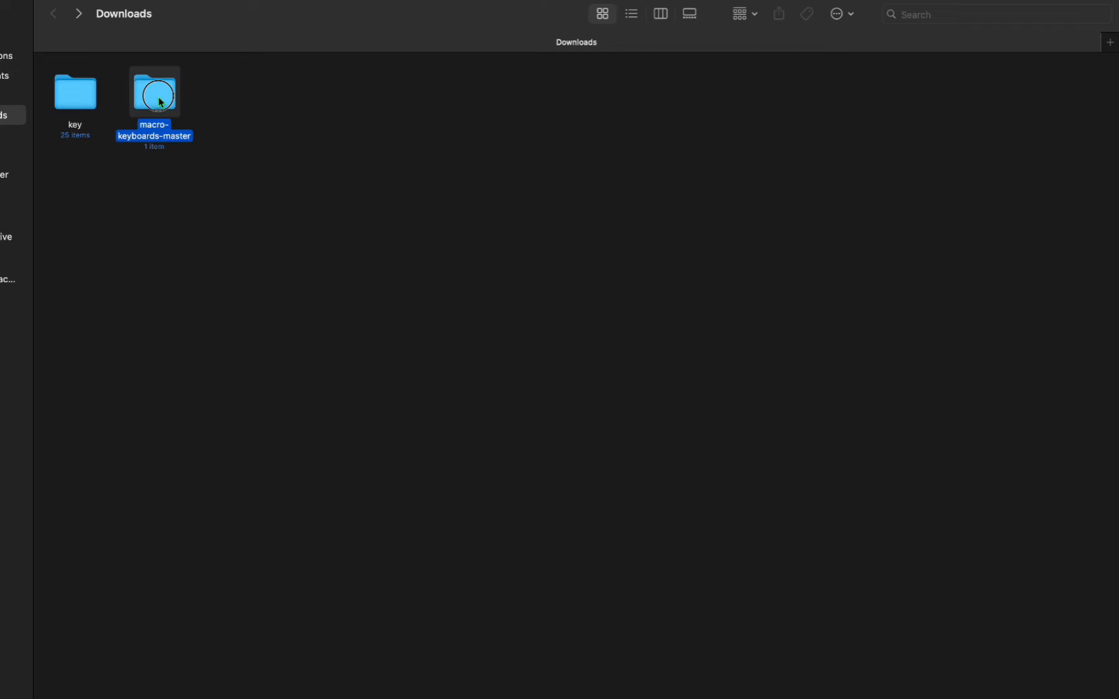
Launch the Sayo_CLI_Mac_M1 tool from Downloads > macro-keyboards-master > setting_v2 D2 in Terminal.
{"action": "double_click", "coordinate": [152, 91]}
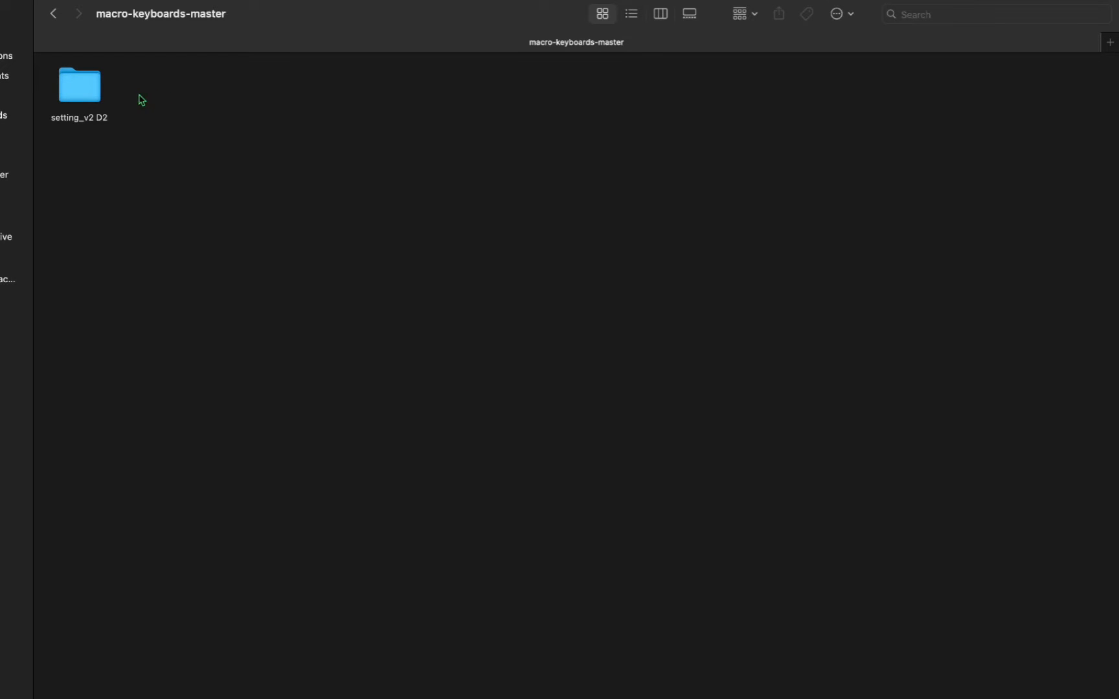
{"action": "double_click", "coordinate": [79, 83]}
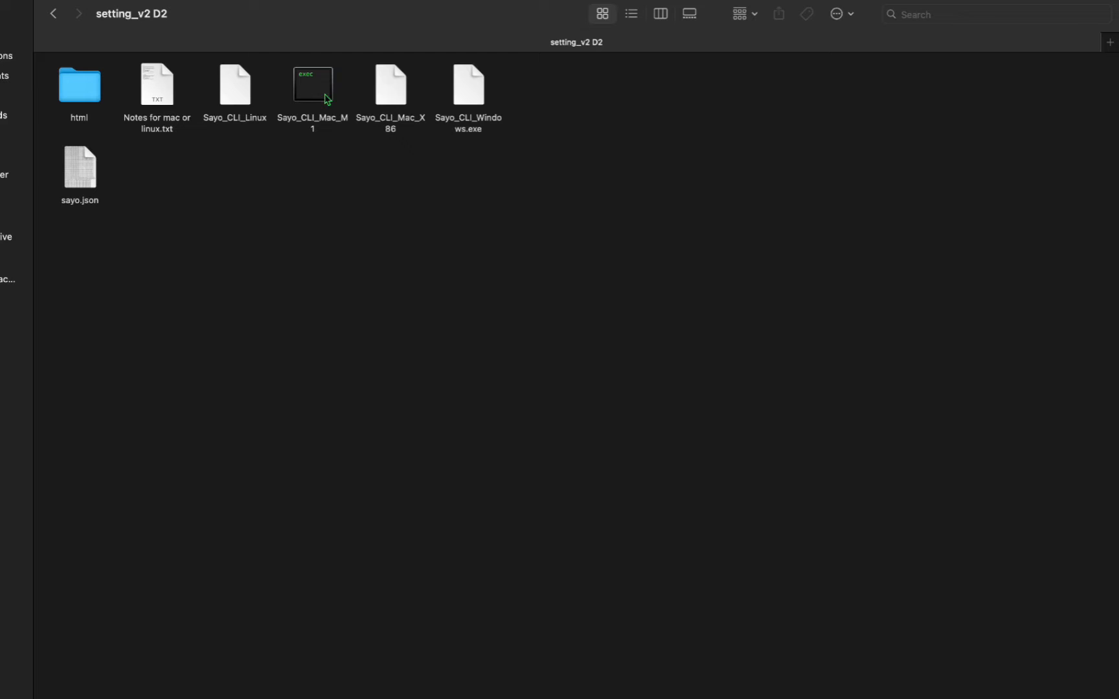
{"action": "mouse_move", "coordinate": [310, 100]}
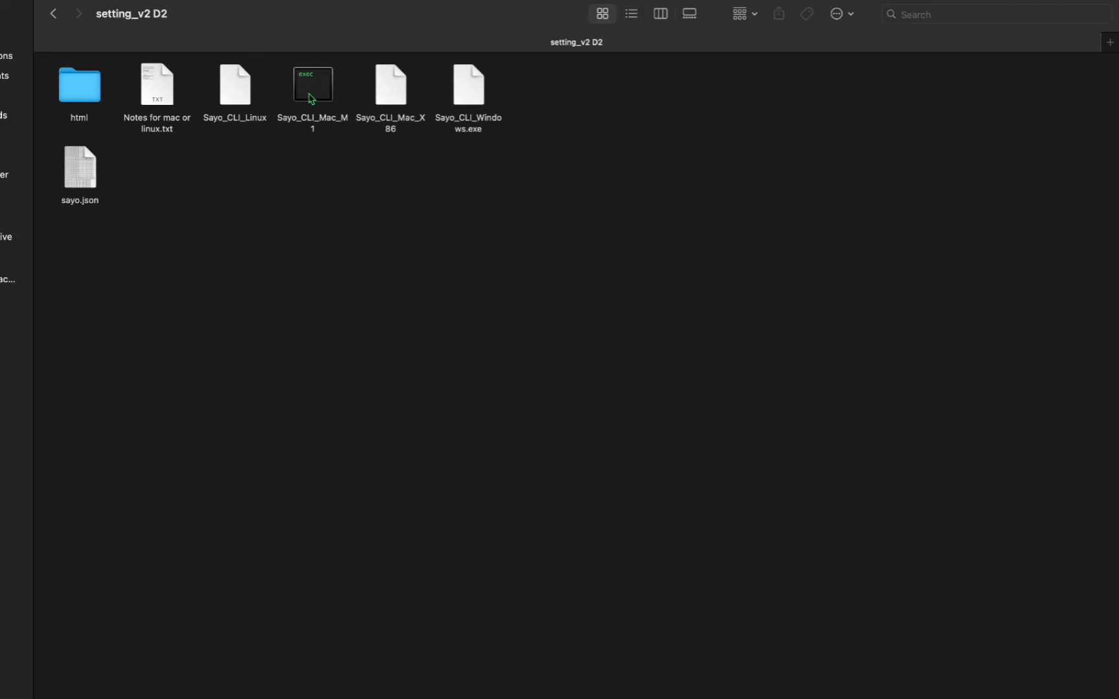
{"action": "mouse_move", "coordinate": [326, 100]}
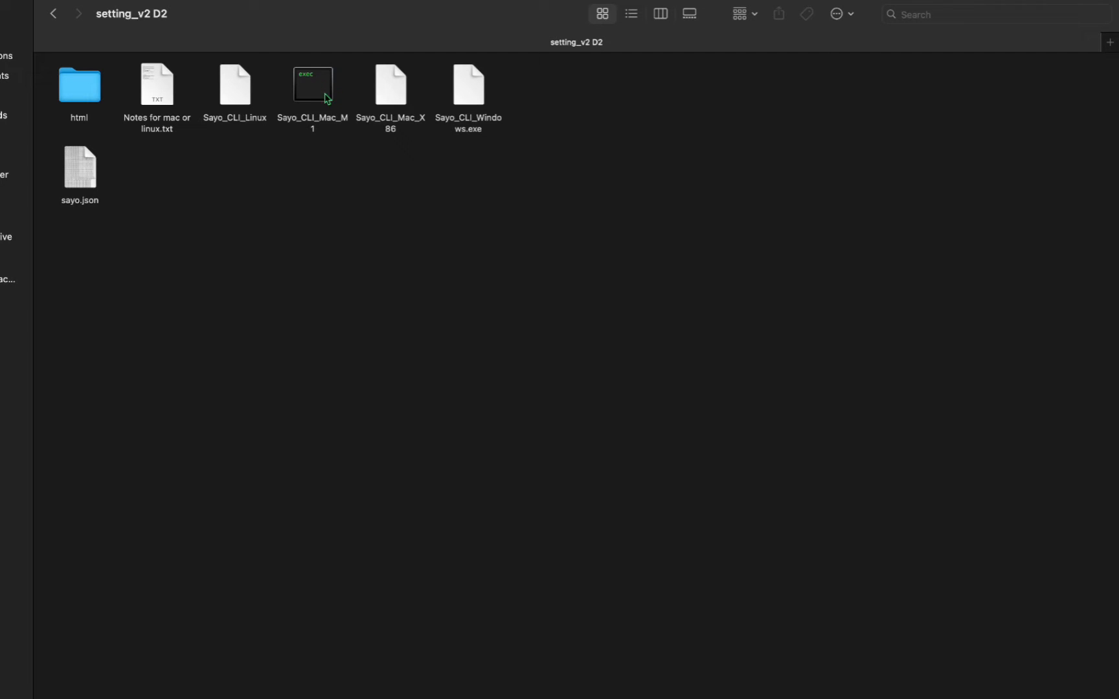
{"action": "mouse_move", "coordinate": [323, 93]}
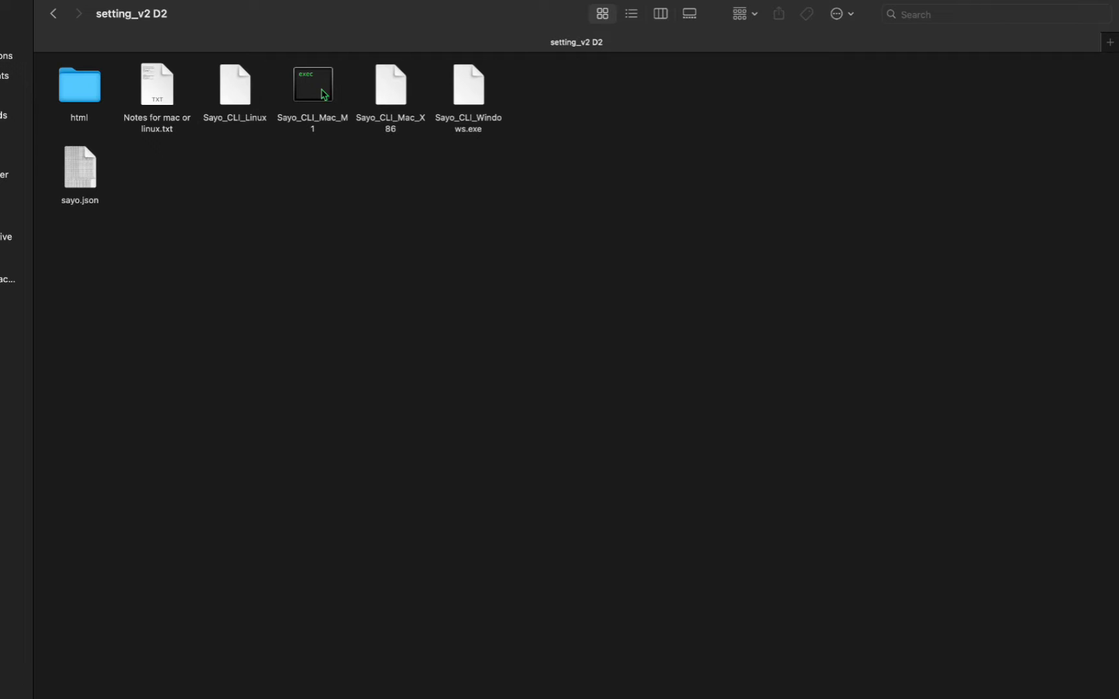
{"action": "double_click", "coordinate": [313, 83]}
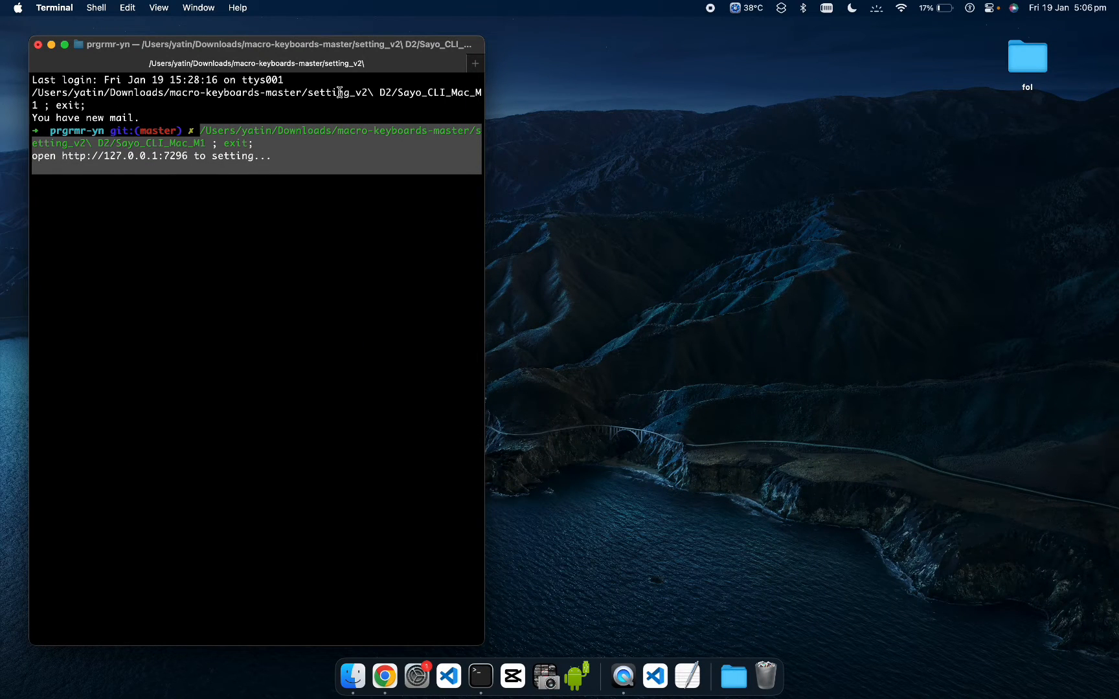
{"action": "mouse_move", "coordinate": [302, 163]}
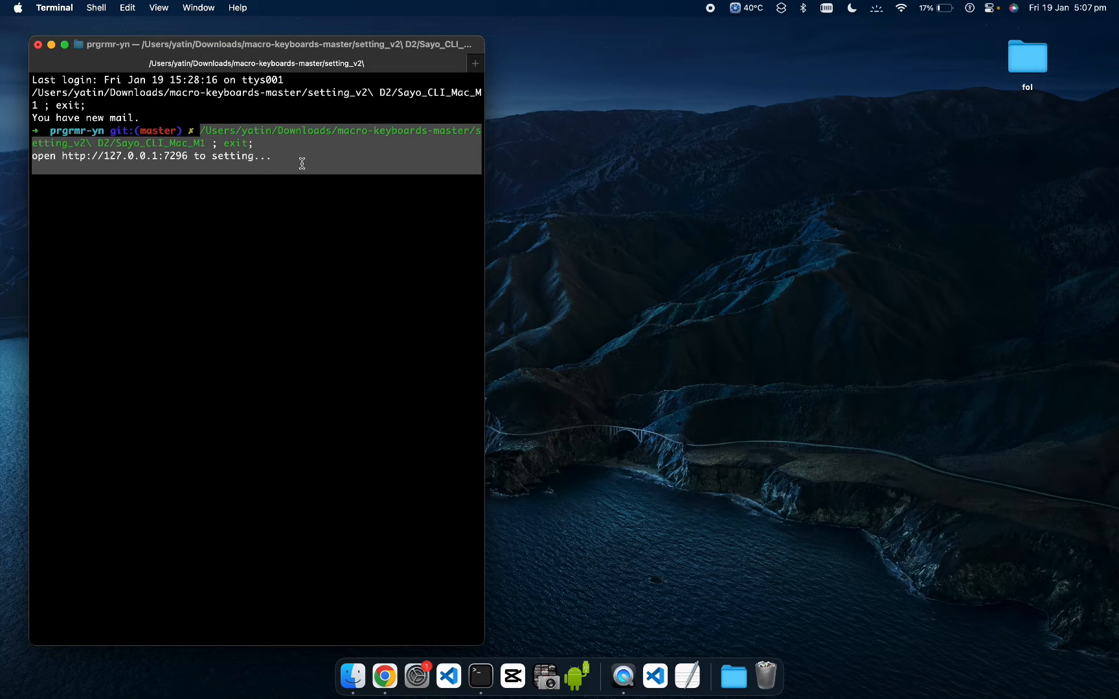
{"action": "mouse_move", "coordinate": [385, 676]}
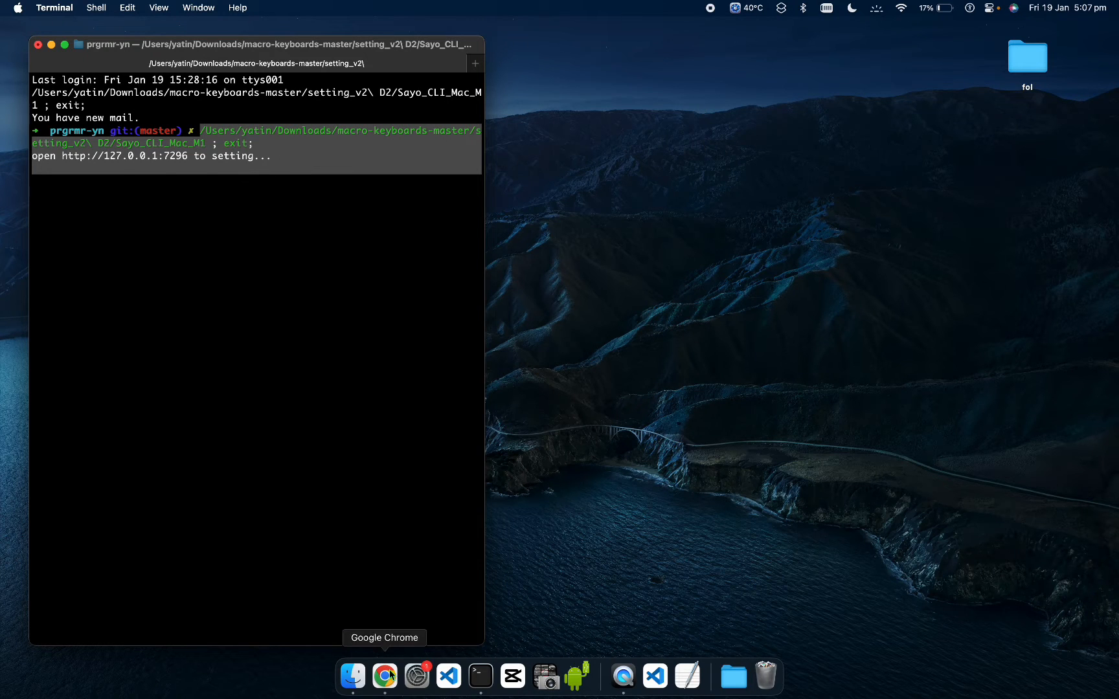
Search for devices on the Sayo settings page and select the SayoDevice 4x4F RGB keypad.
{"action": "left_click", "coordinate": [384, 674]}
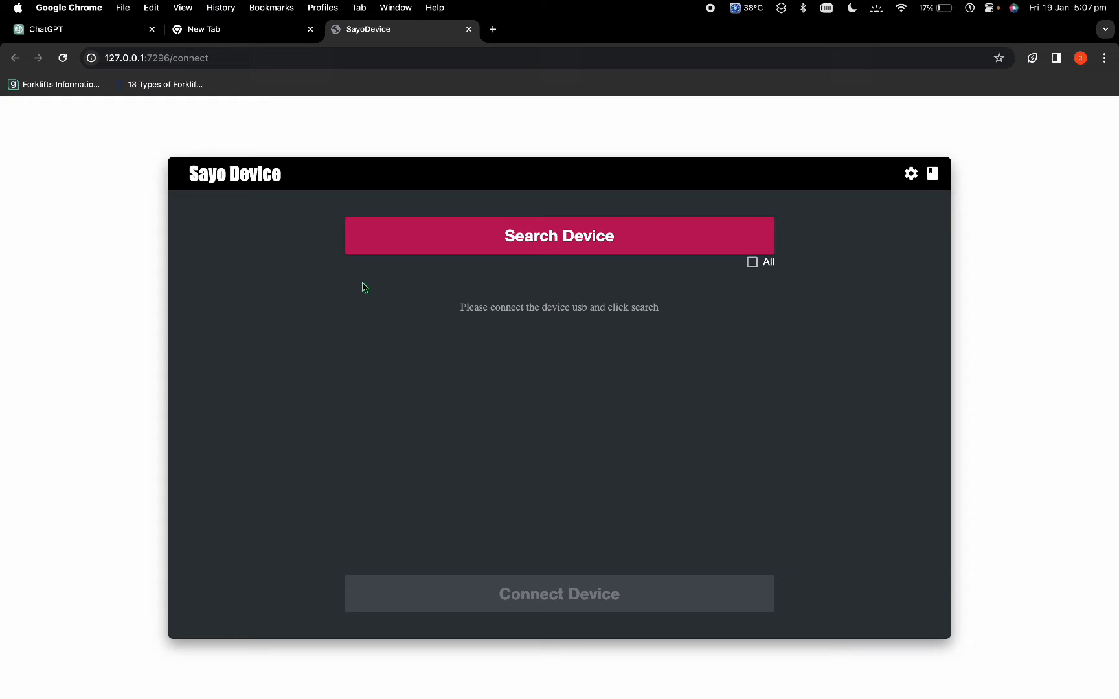
{"action": "mouse_move", "coordinate": [490, 243]}
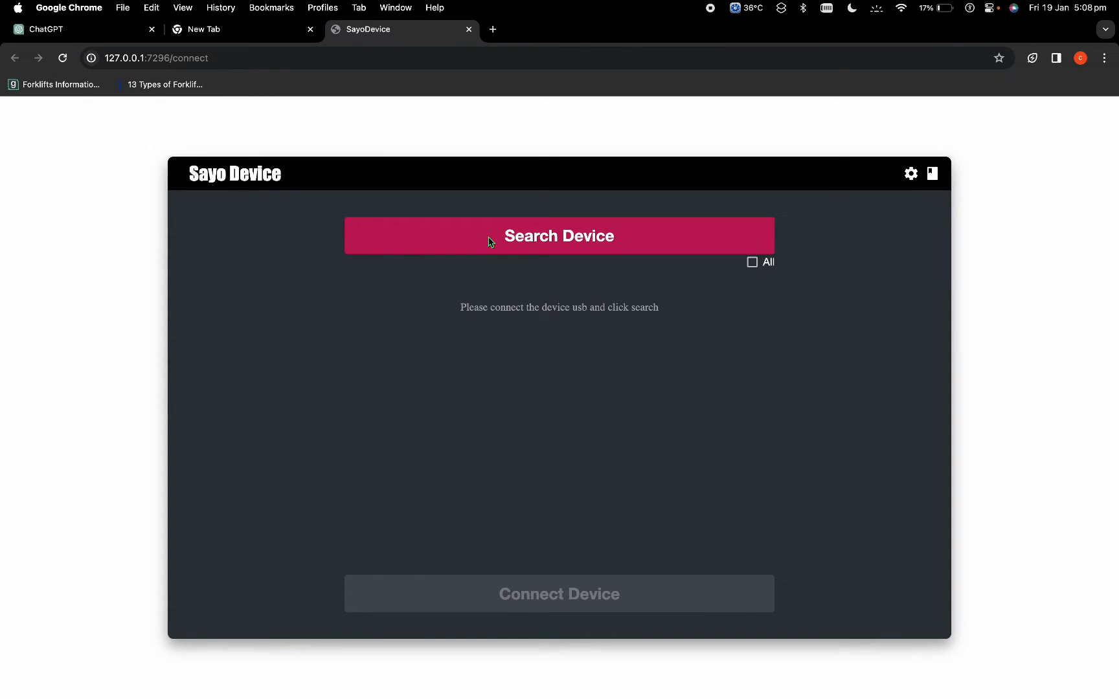
{"action": "left_click", "coordinate": [558, 236]}
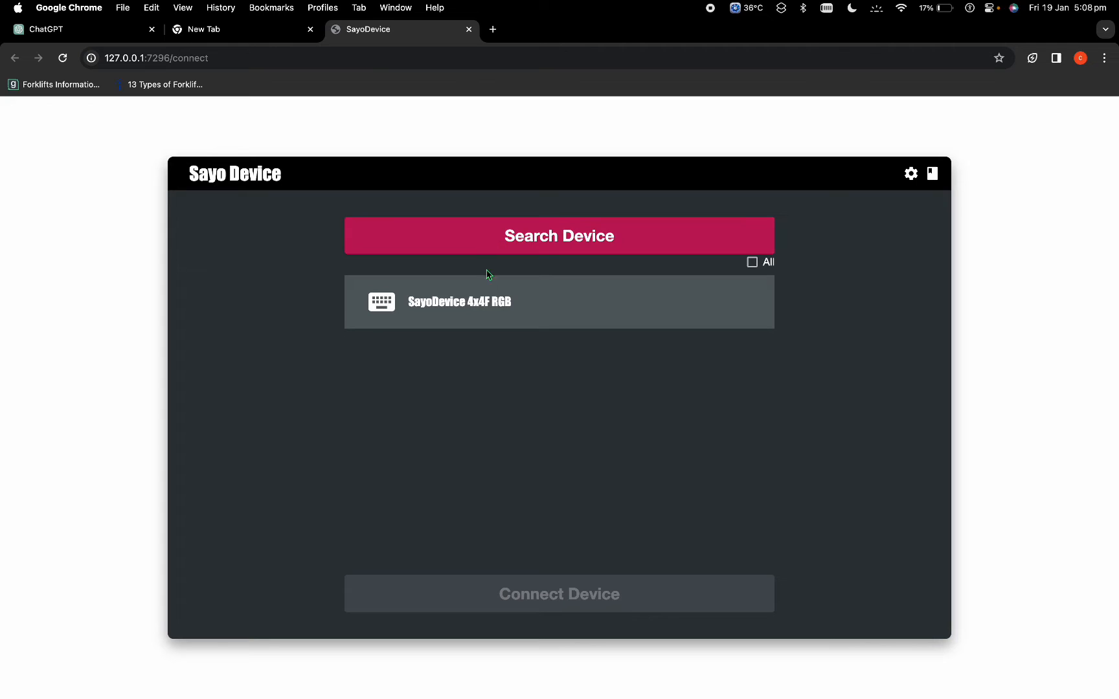
{"action": "left_click", "coordinate": [486, 302]}
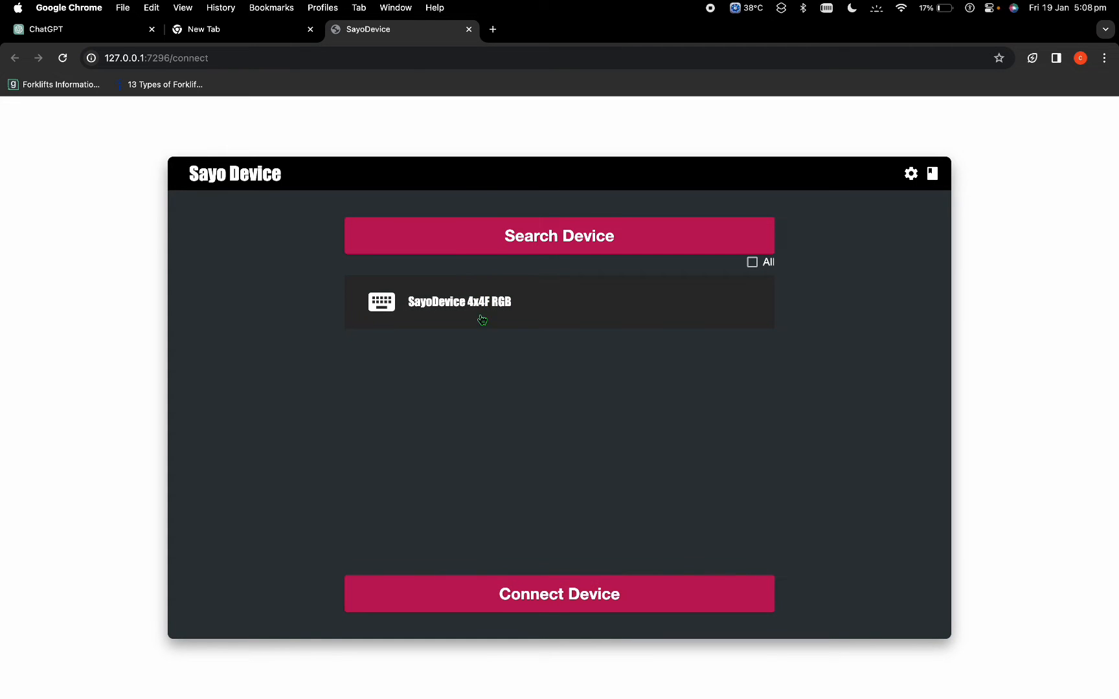
{"action": "mouse_move", "coordinate": [445, 368]}
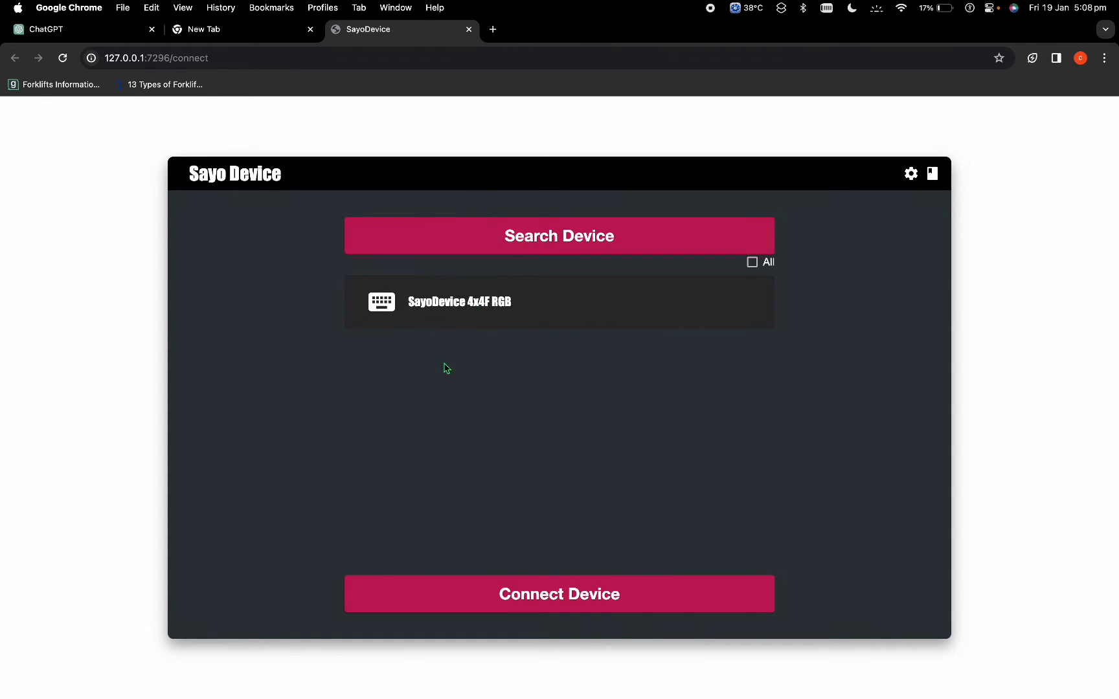
{"action": "mouse_move", "coordinate": [596, 613]}
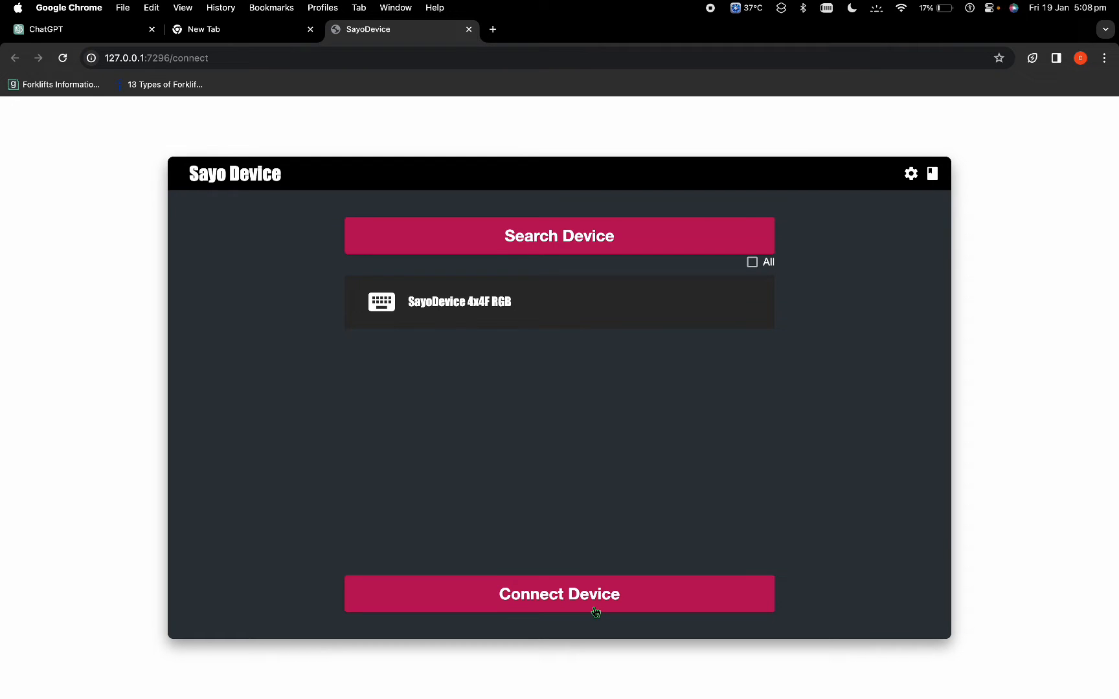
{"action": "left_click", "coordinate": [558, 593]}
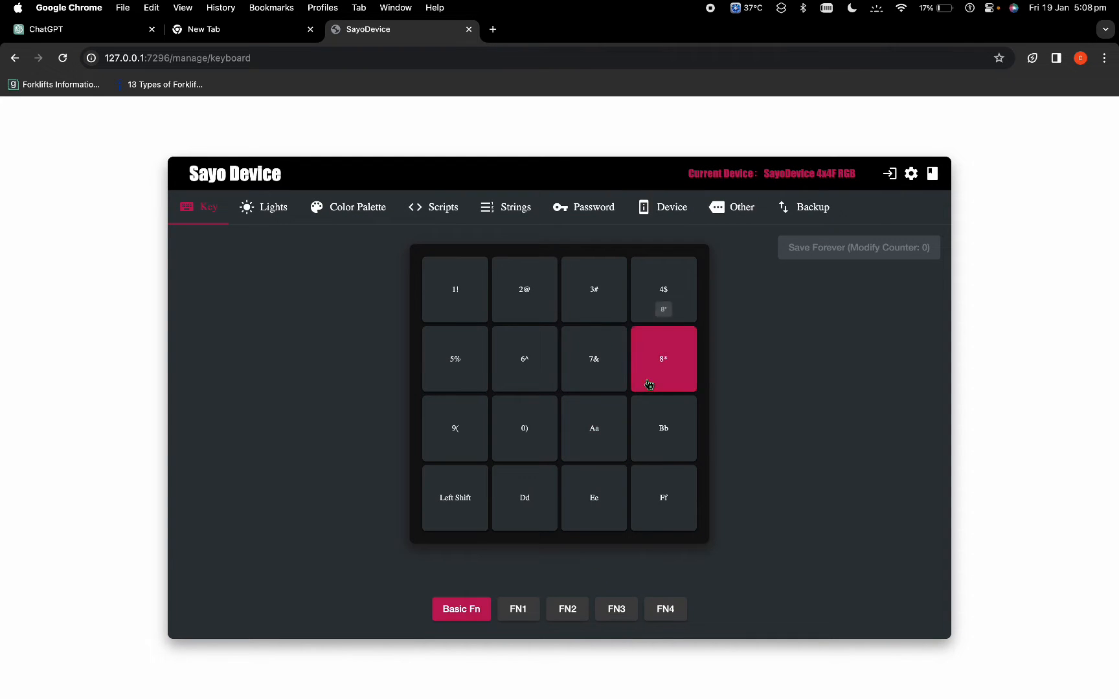
{"action": "left_click", "coordinate": [453, 498]}
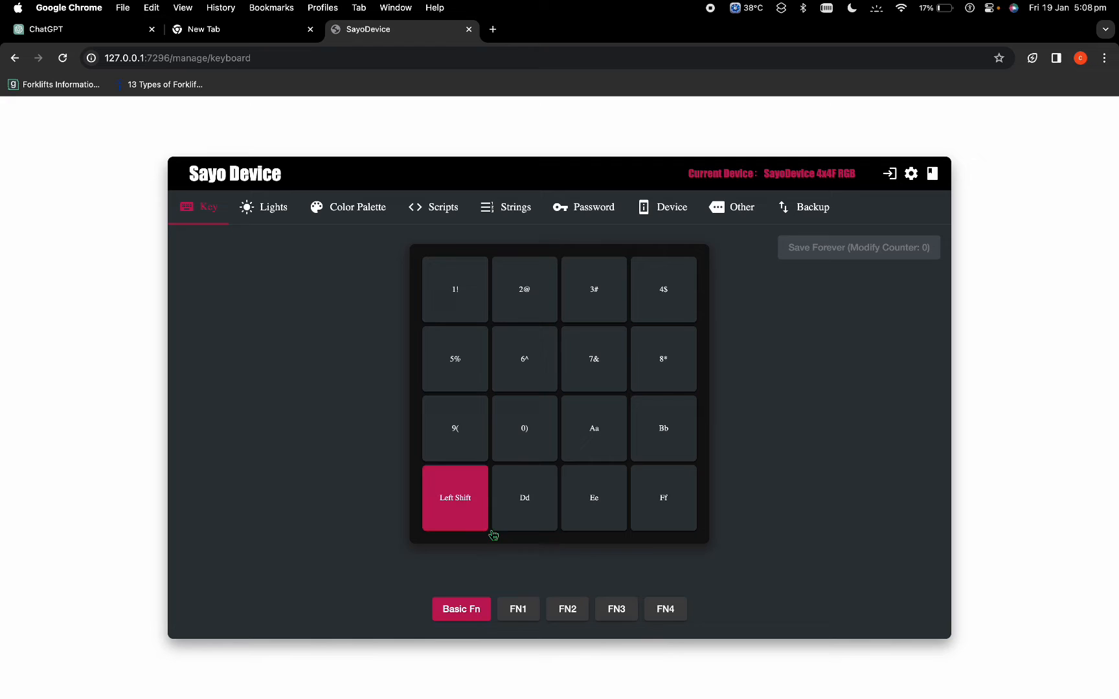
{"action": "left_click", "coordinate": [455, 289]}
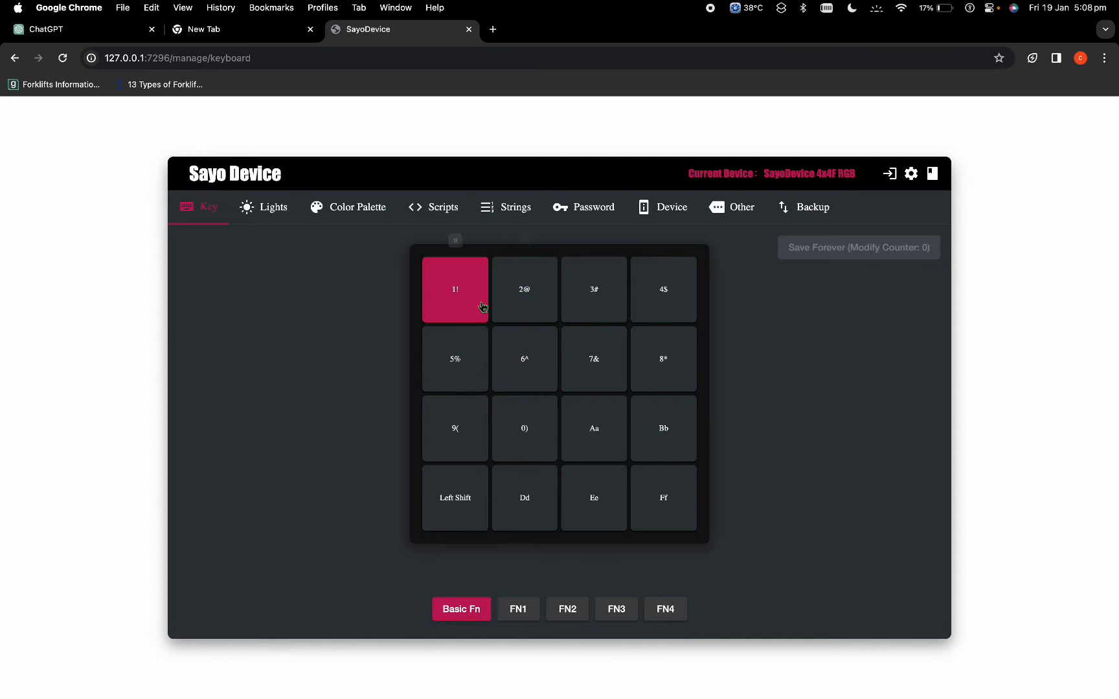
{"action": "left_click", "coordinate": [455, 289]}
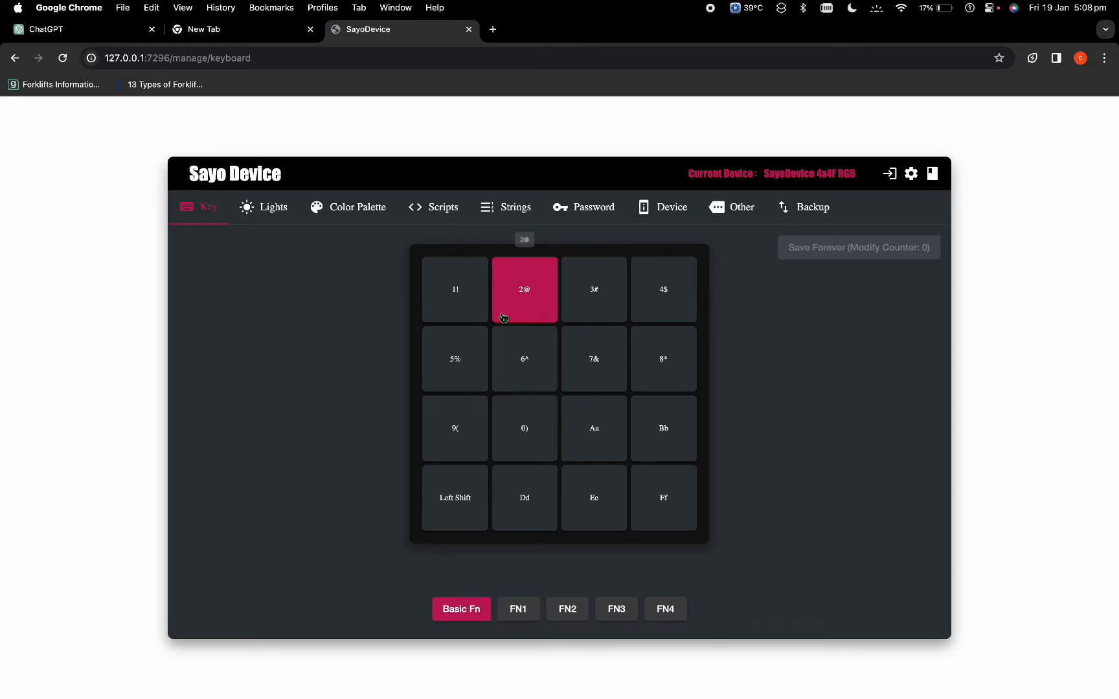
{"action": "left_click", "coordinate": [523, 359]}
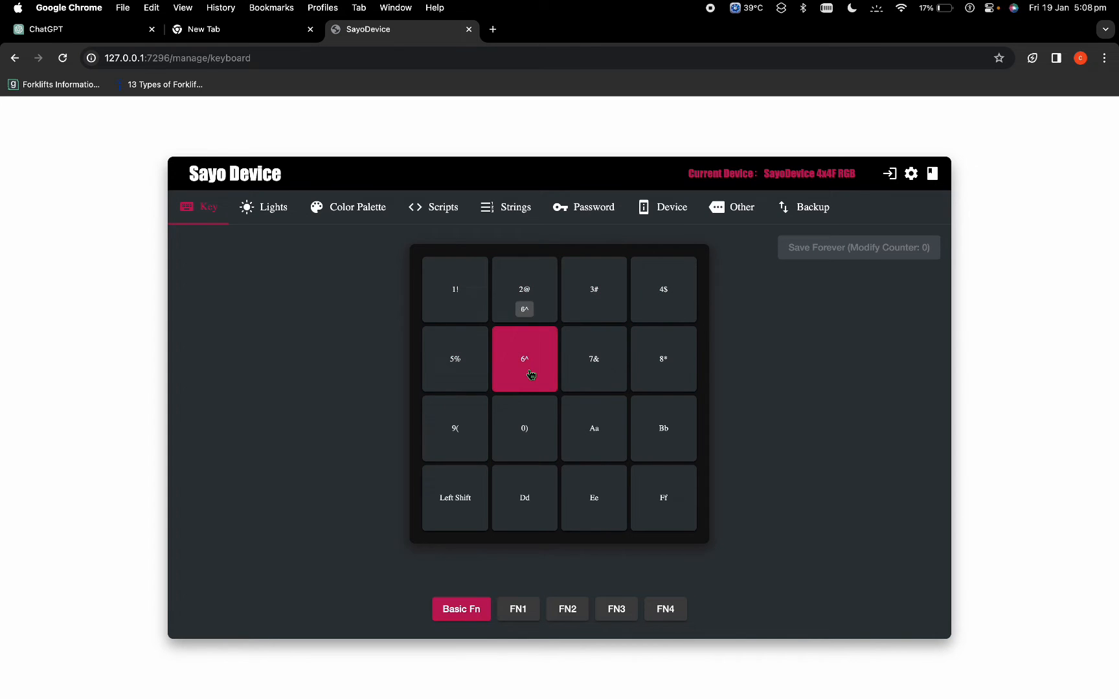
{"action": "left_click", "coordinate": [524, 429]}
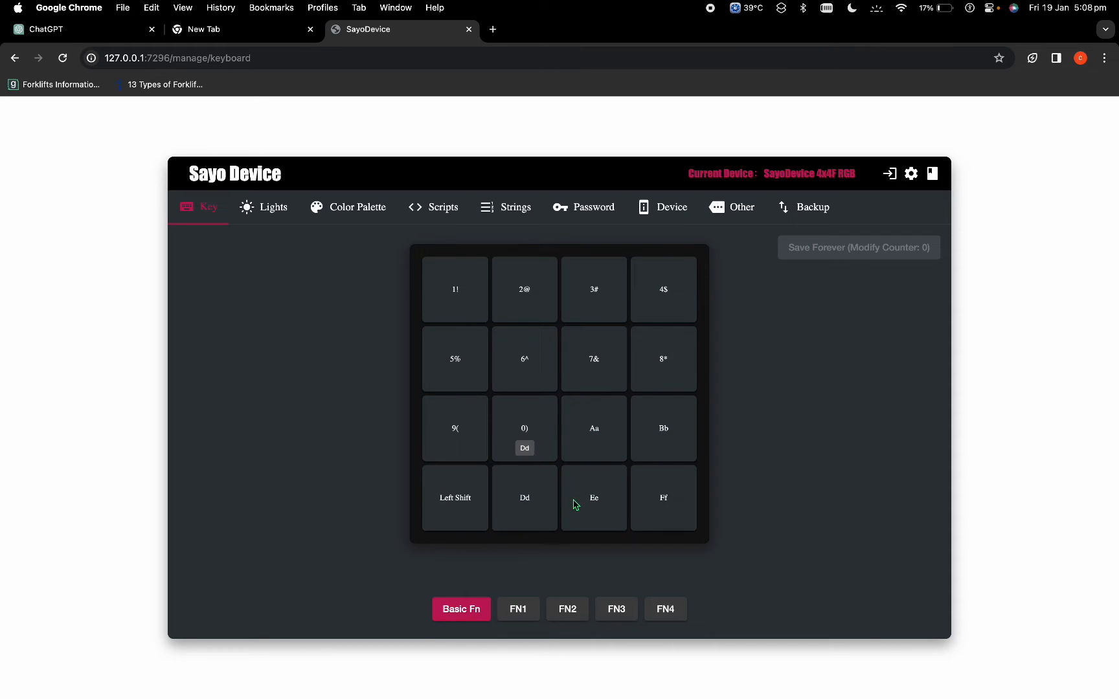
{"action": "left_click", "coordinate": [454, 497]}
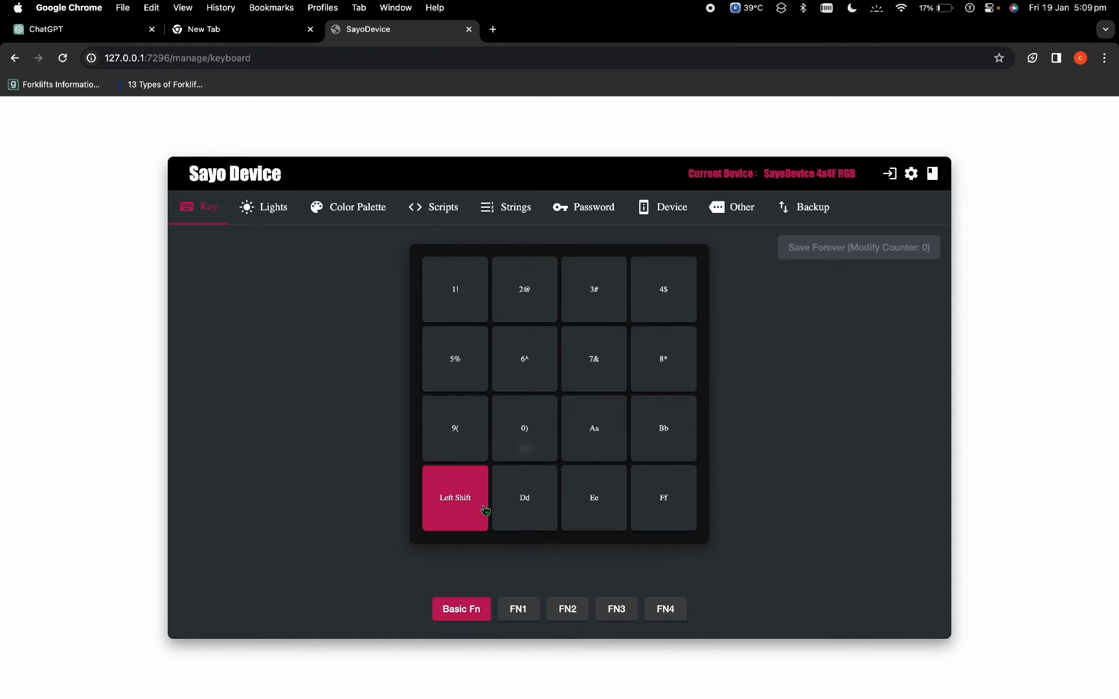
{"action": "left_click", "coordinate": [523, 498]}
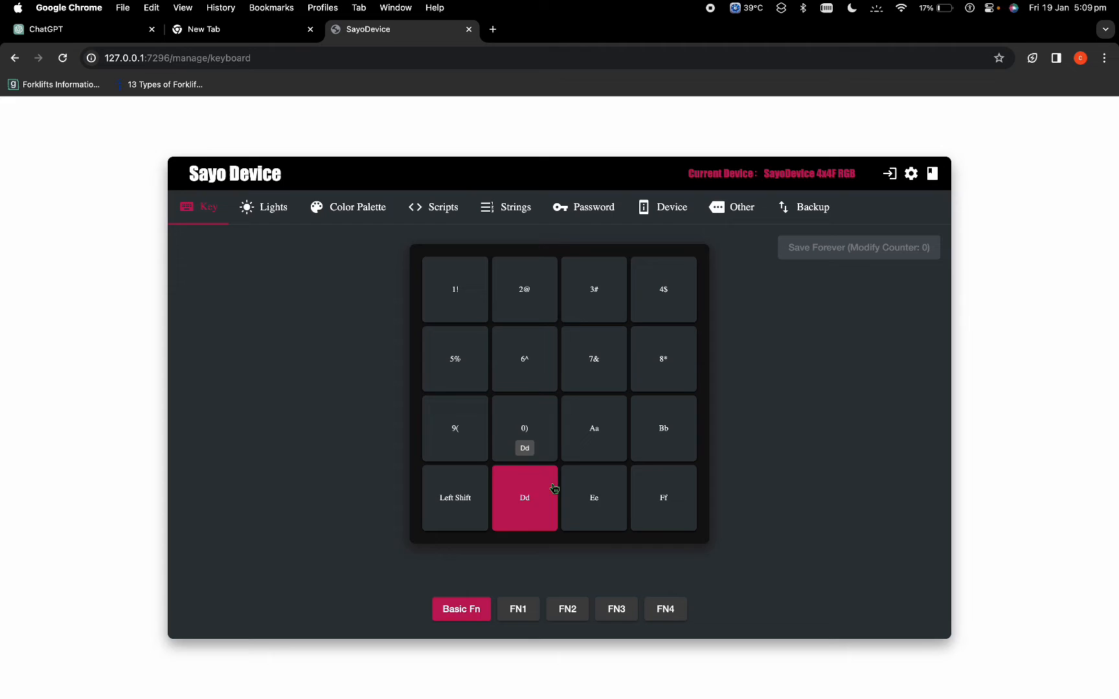
{"action": "left_click", "coordinate": [593, 429]}
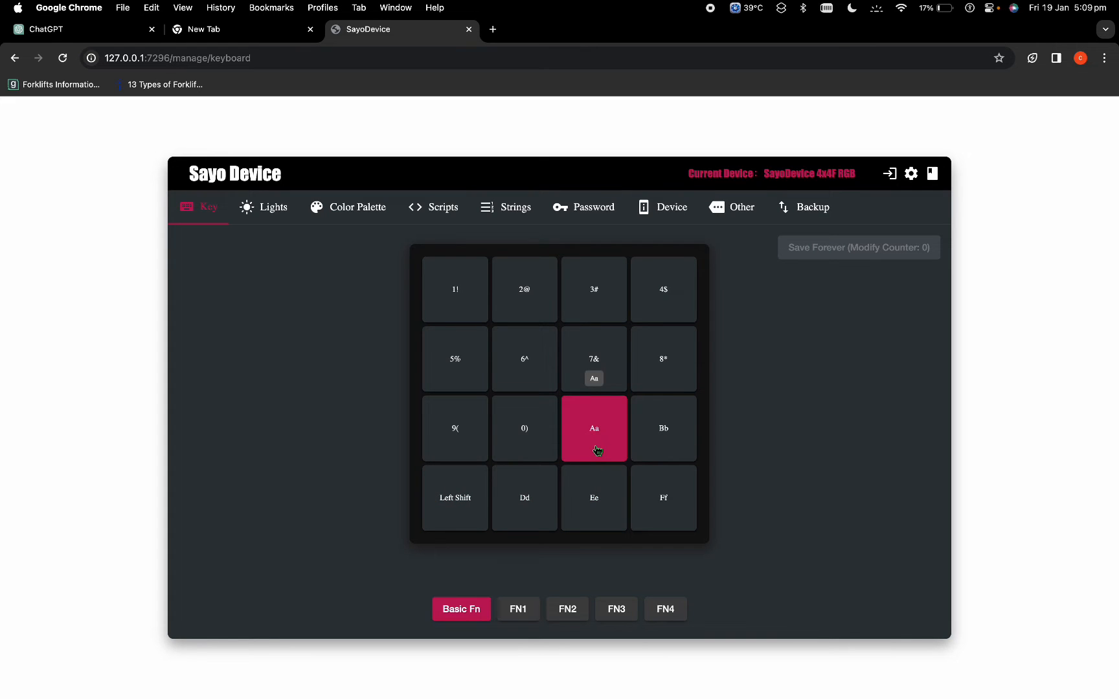
{"action": "left_click", "coordinate": [454, 289]}
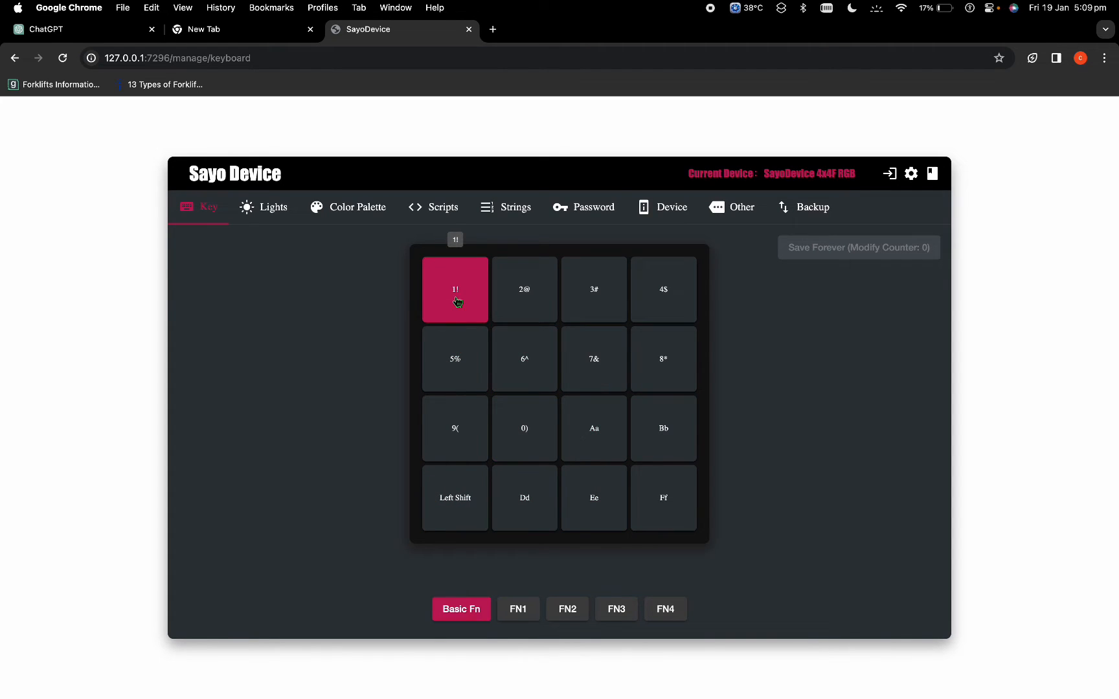
{"action": "left_click", "coordinate": [523, 289]}
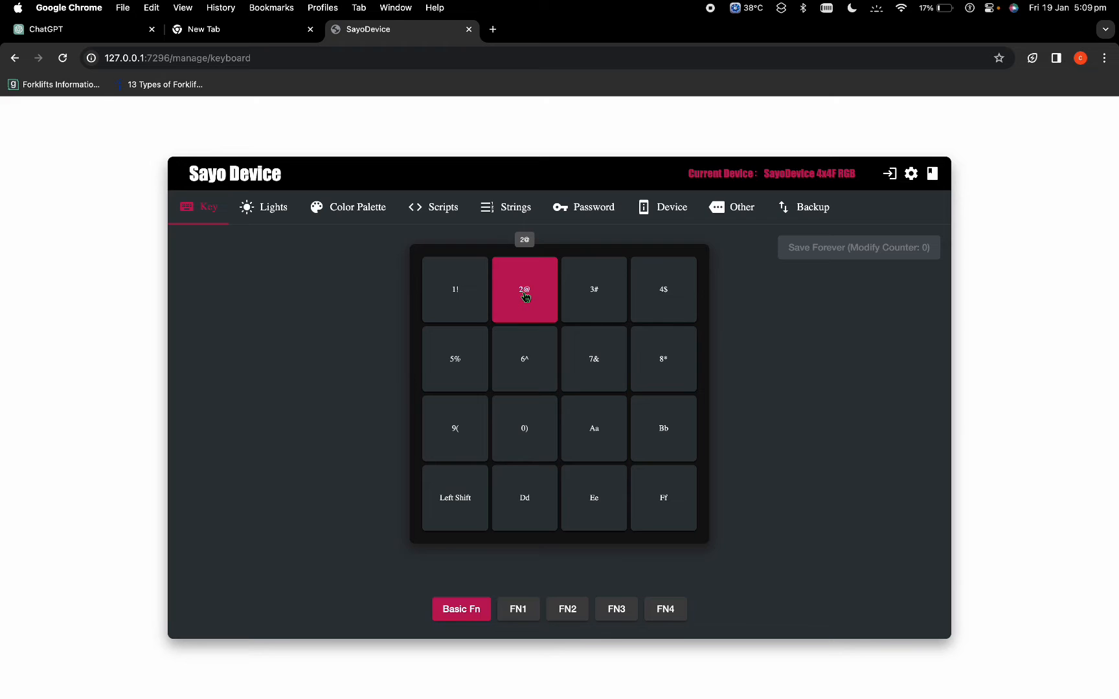
{"action": "left_click", "coordinate": [454, 359]}
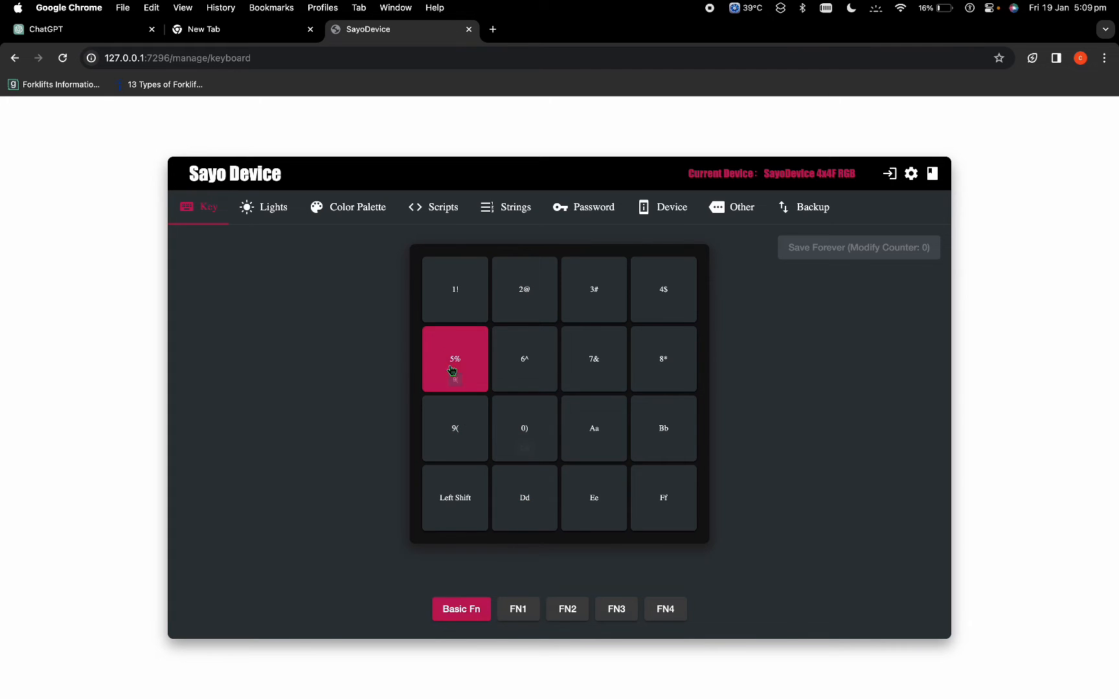
{"action": "left_click", "coordinate": [454, 289]}
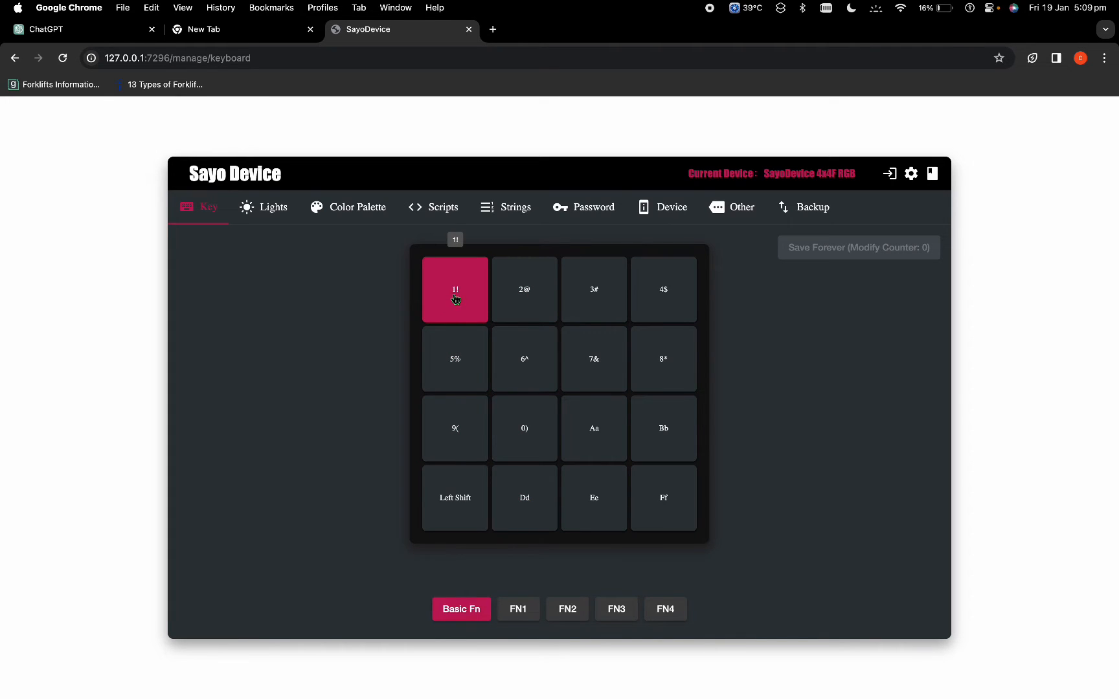
Give key 1 the Left GUI(win) modifier while keeping Default key mode and 1! general key.
{"action": "left_click", "coordinate": [454, 290]}
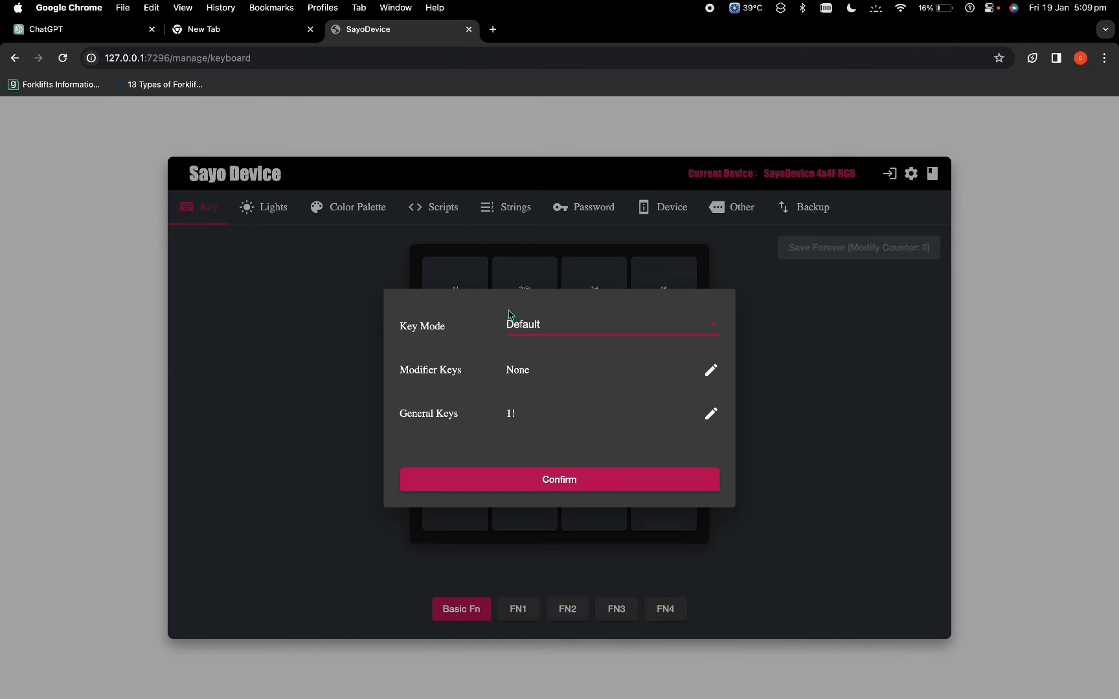
{"action": "mouse_move", "coordinate": [519, 328]}
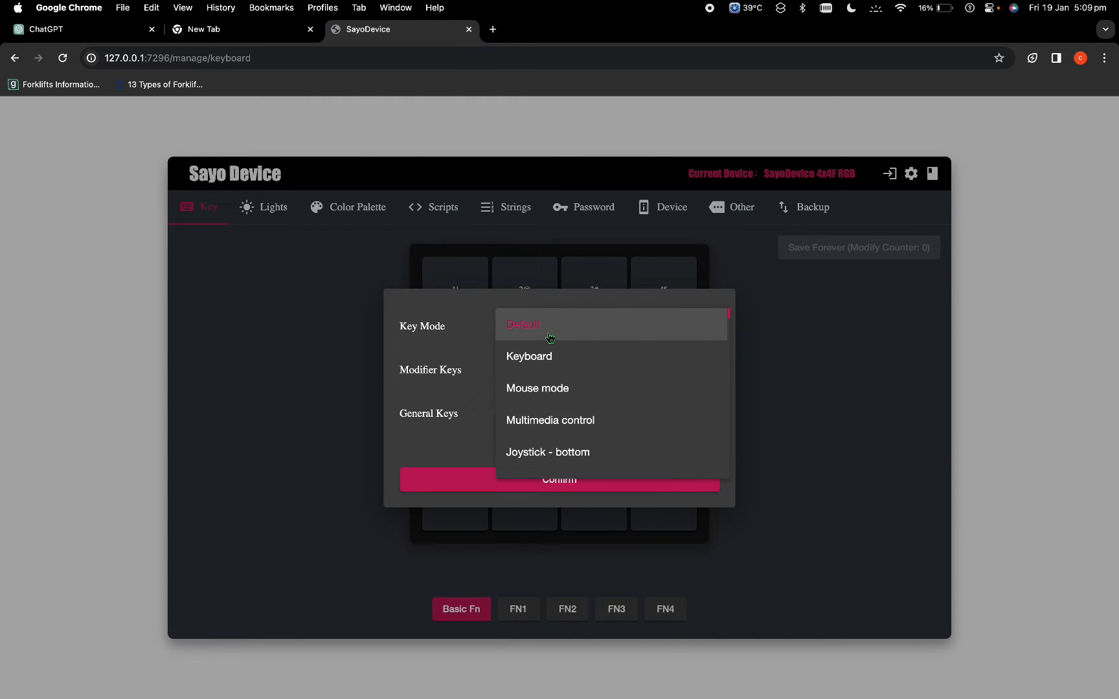
{"action": "left_click", "coordinate": [524, 324]}
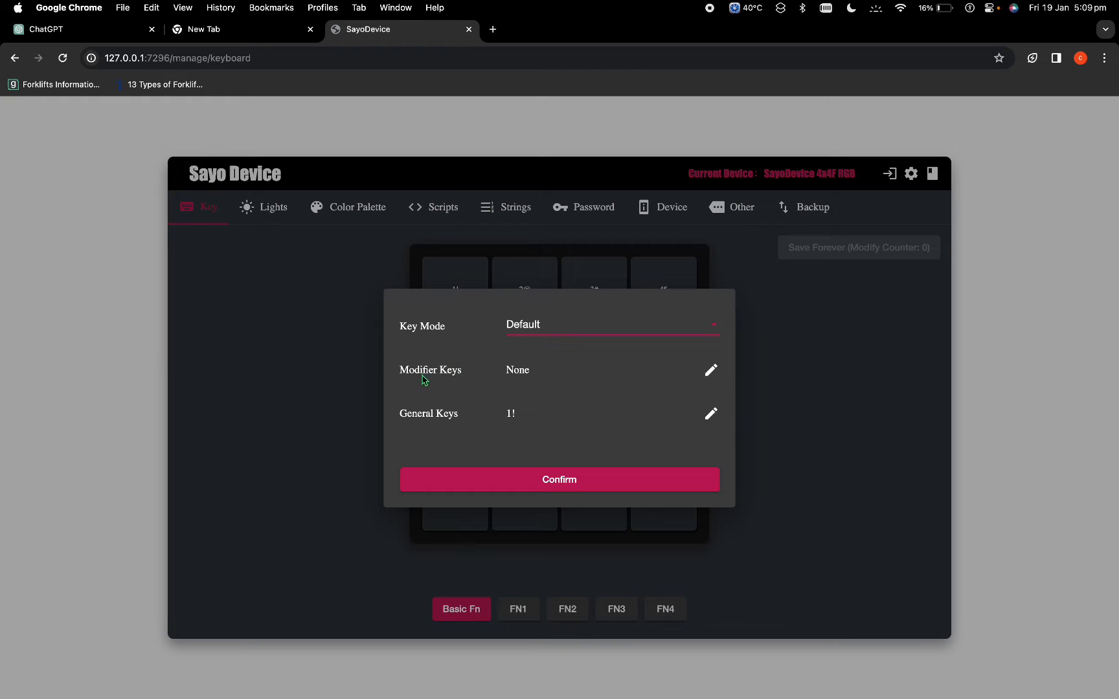
{"action": "left_click", "coordinate": [711, 369]}
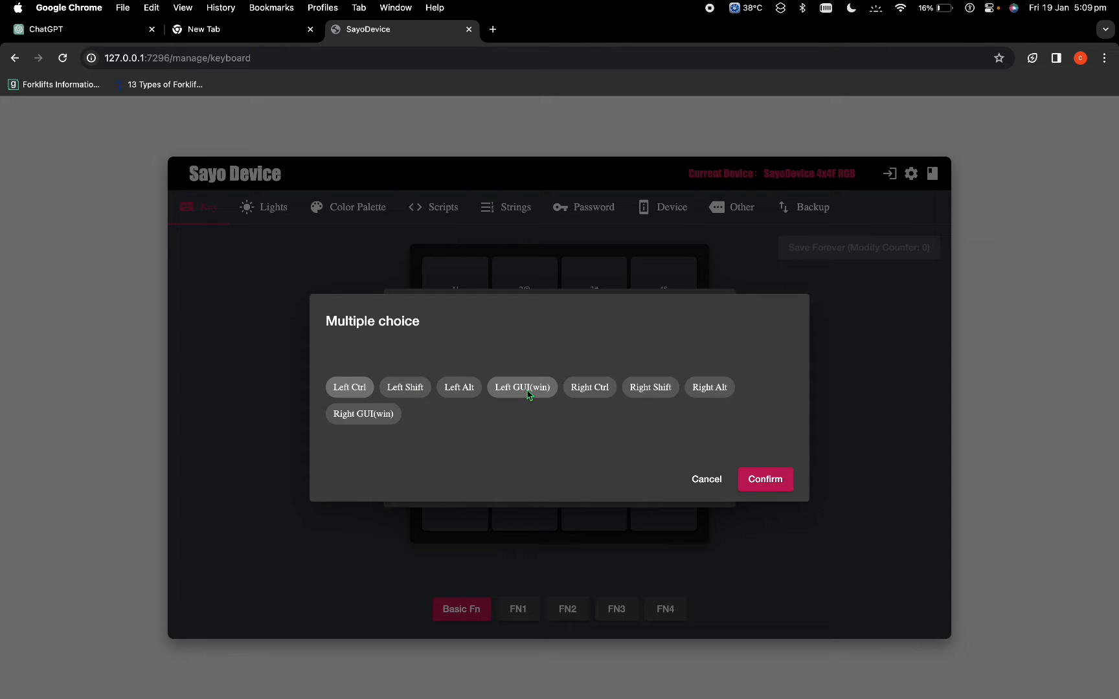
{"action": "left_click", "coordinate": [522, 387]}
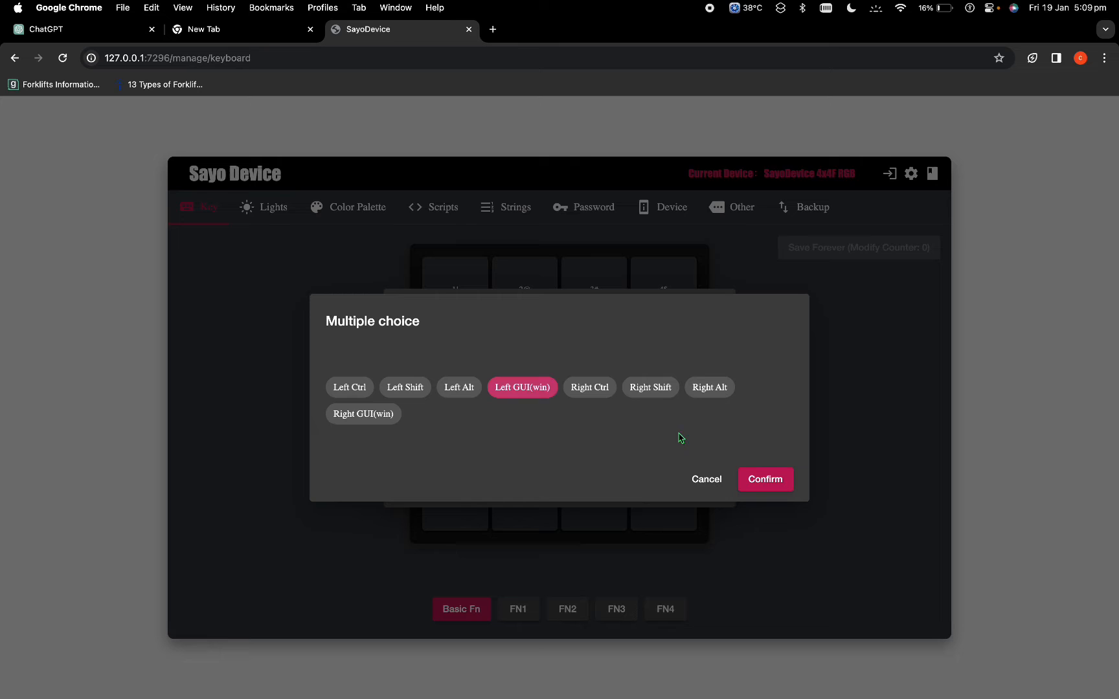
{"action": "left_click", "coordinate": [764, 480]}
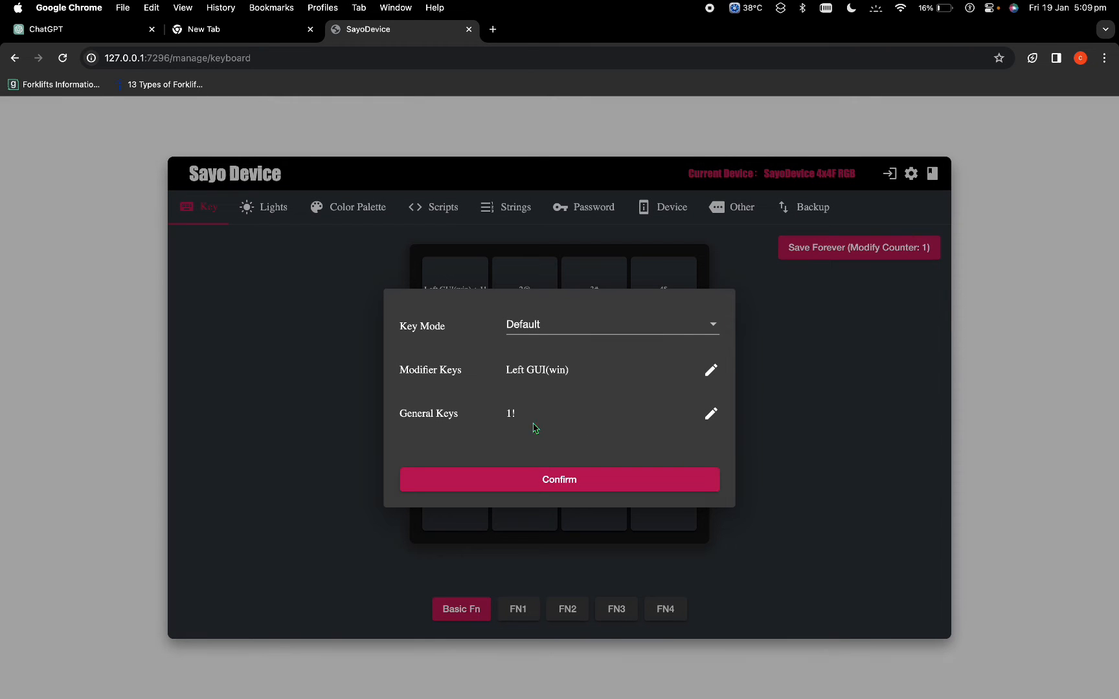
{"action": "mouse_move", "coordinate": [526, 388]}
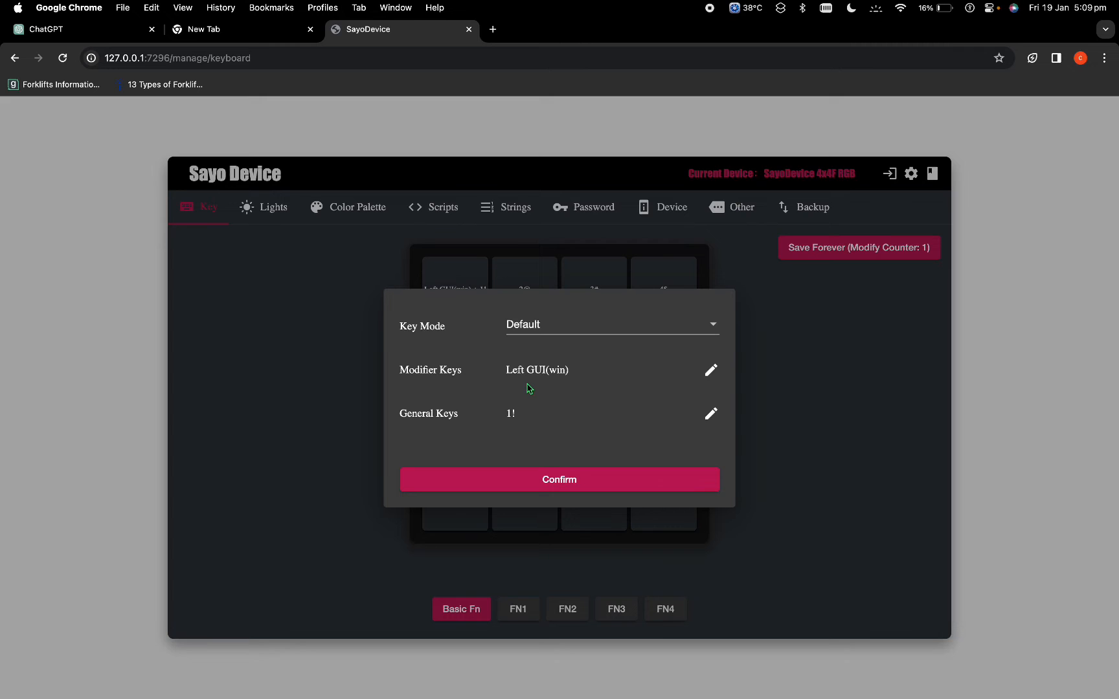
{"action": "mouse_move", "coordinate": [629, 400]}
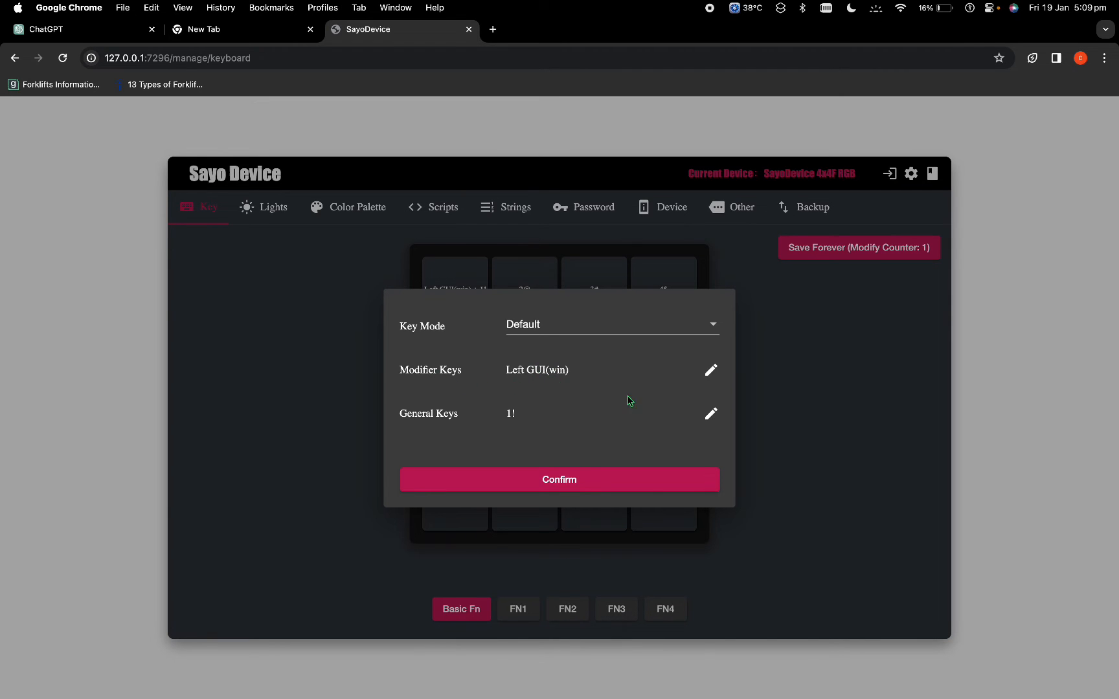
Set key 1's general key to C so it sends Left GUI(win) + C, then verify its settings.
{"action": "left_click", "coordinate": [711, 415]}
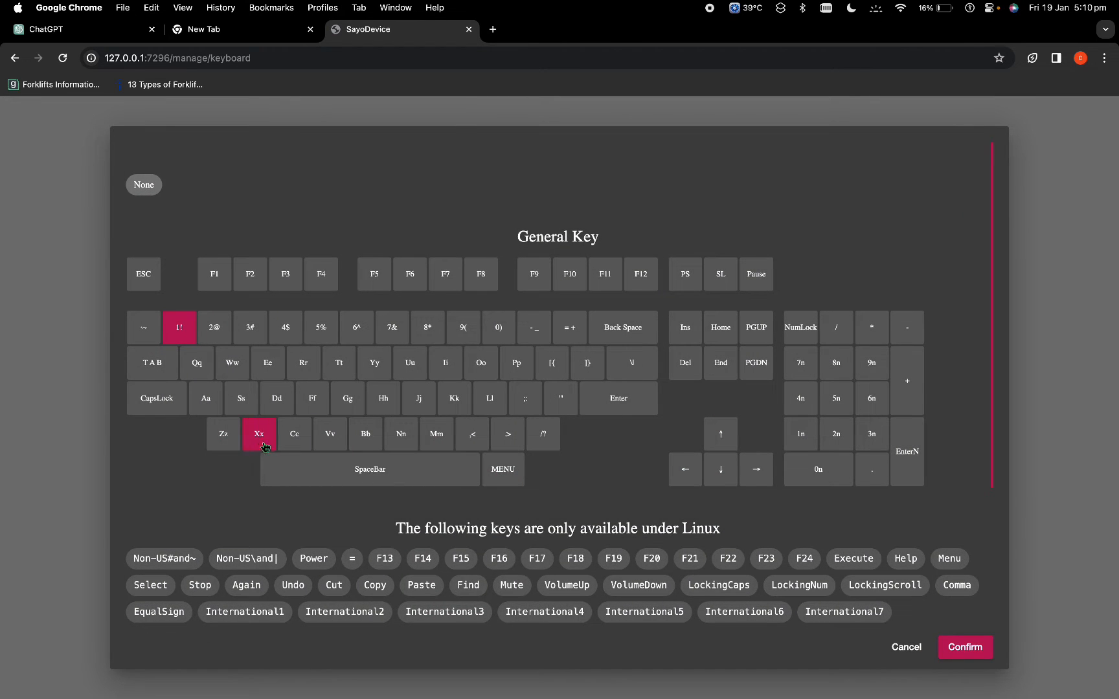
{"action": "left_click", "coordinate": [294, 435]}
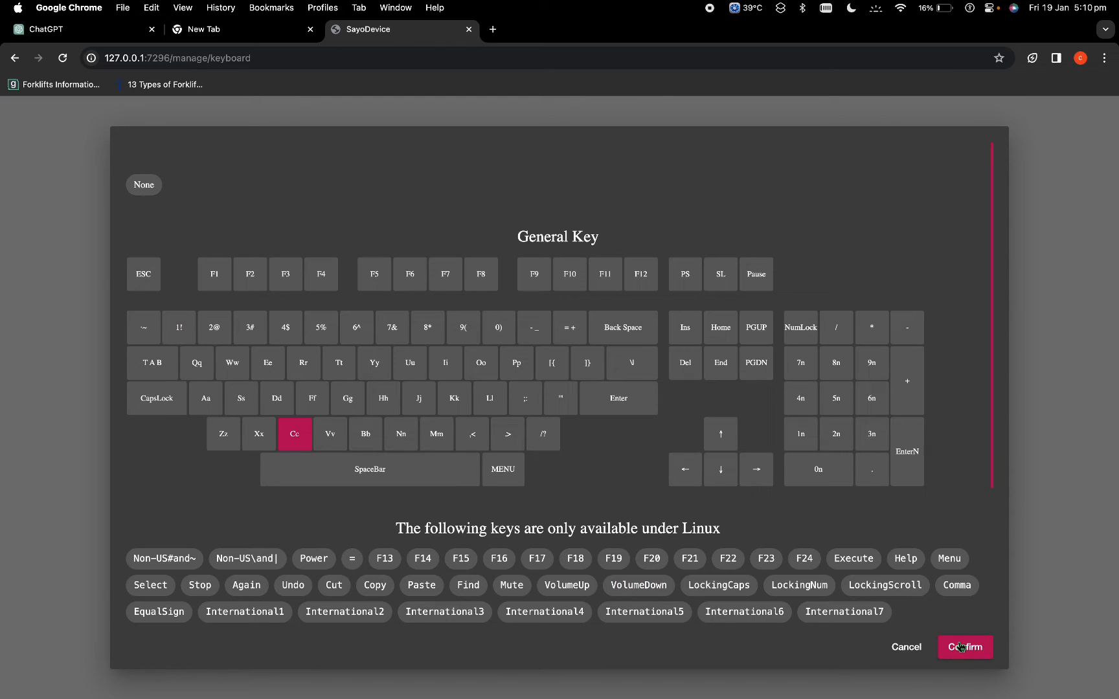
{"action": "left_click", "coordinate": [964, 648]}
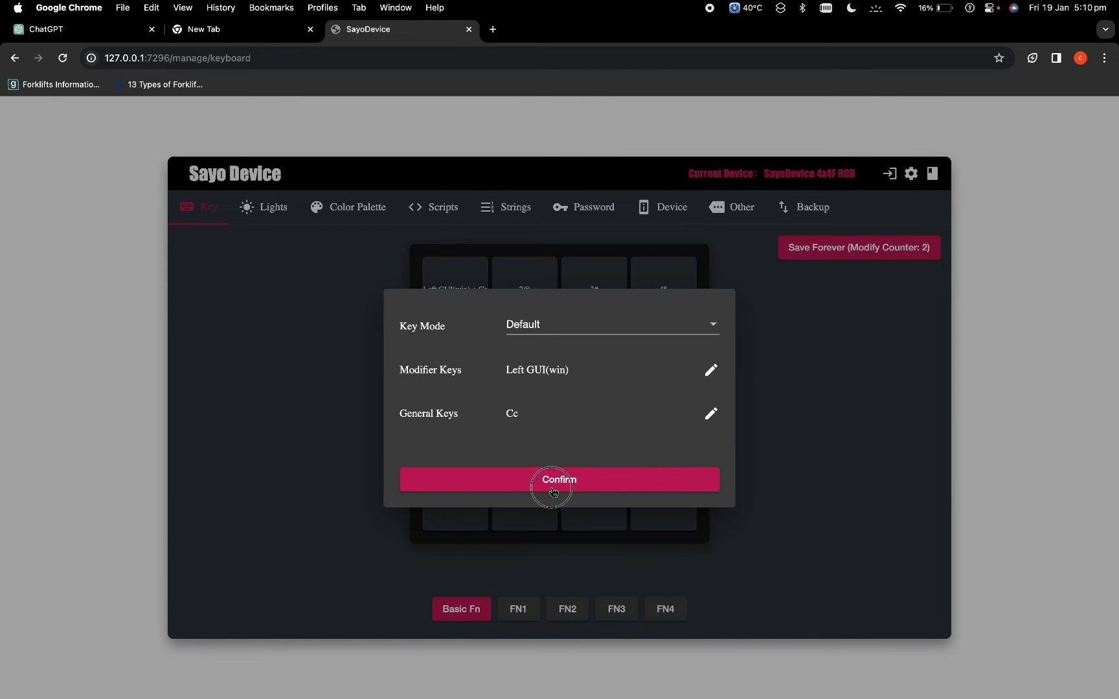
{"action": "left_click", "coordinate": [559, 480]}
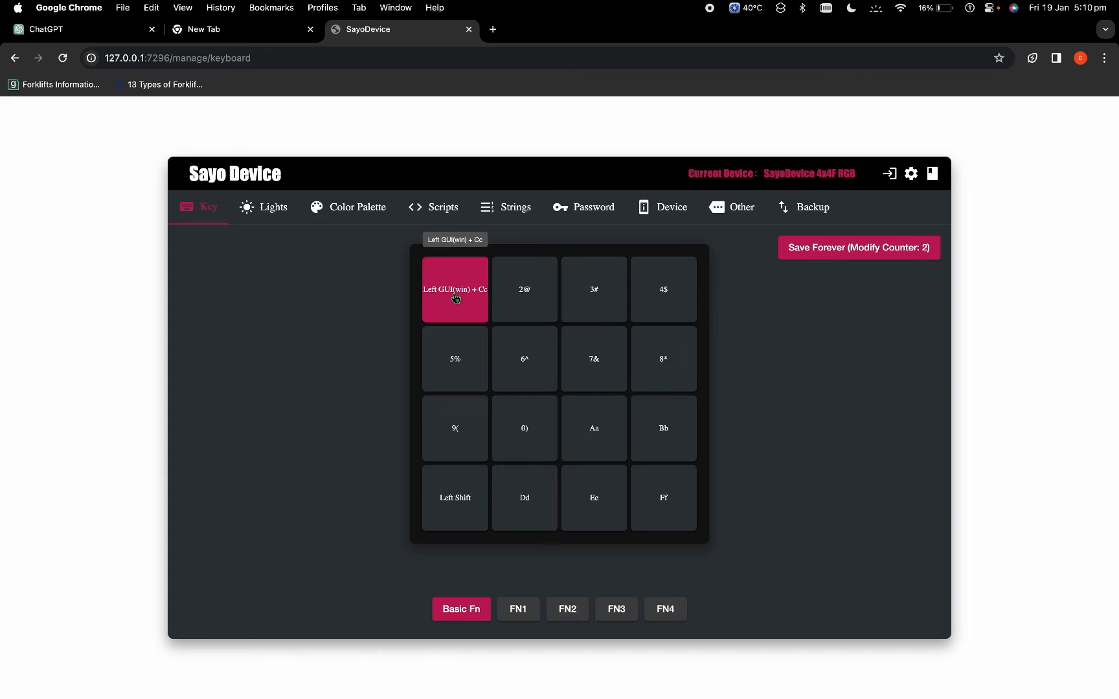
{"action": "left_click", "coordinate": [455, 290]}
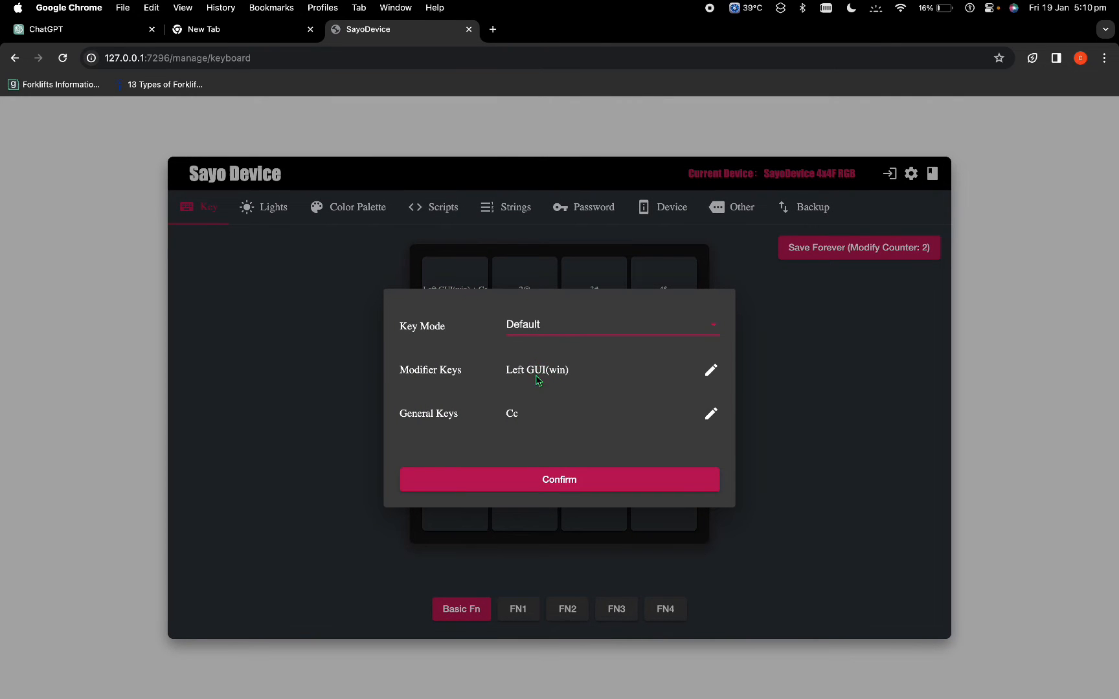
{"action": "left_click", "coordinate": [558, 479]}
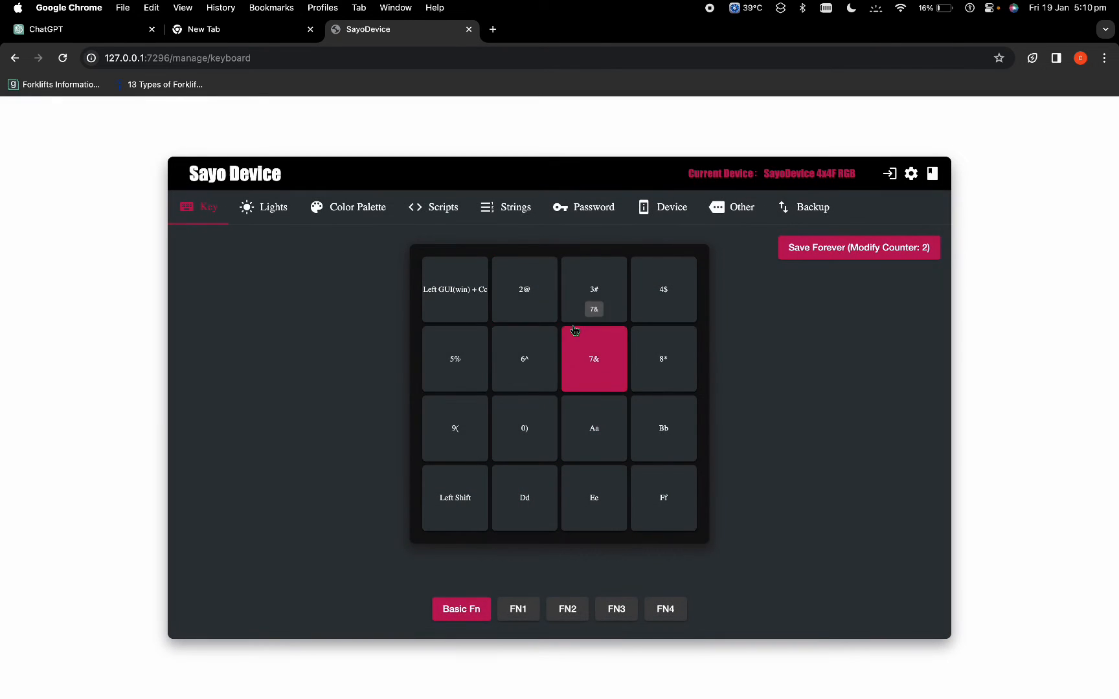
{"action": "mouse_move", "coordinate": [524, 313]}
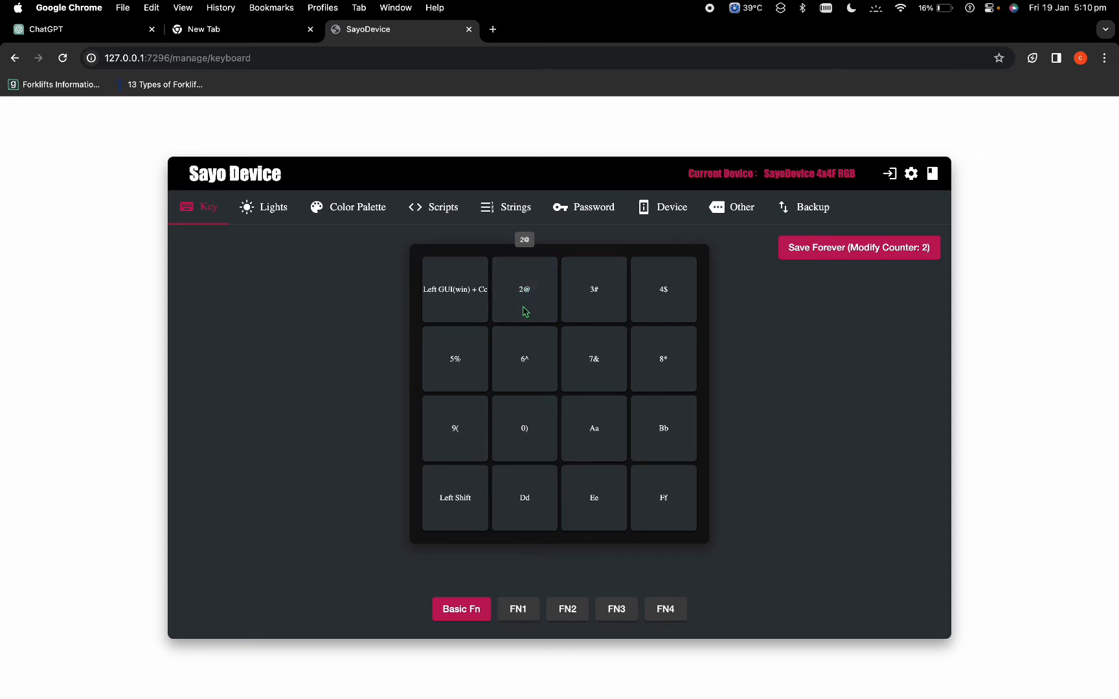
Map key 2 to Left GUI(win) + V and save the mappings to the device permanently.
{"action": "left_click", "coordinate": [524, 289]}
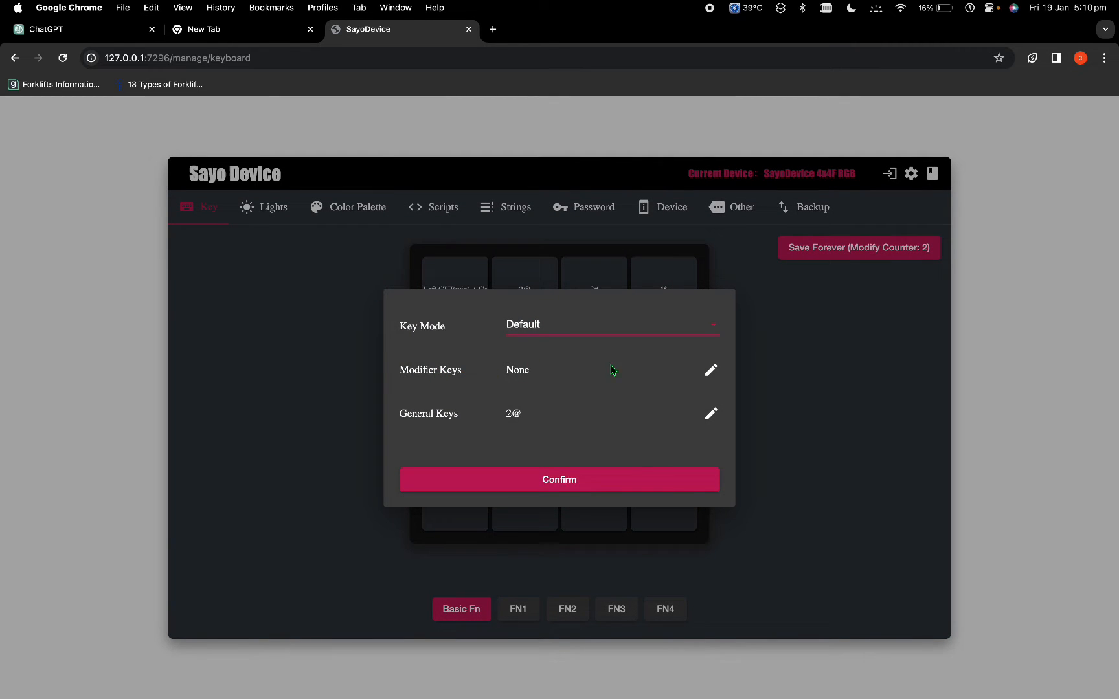
{"action": "left_click", "coordinate": [711, 369]}
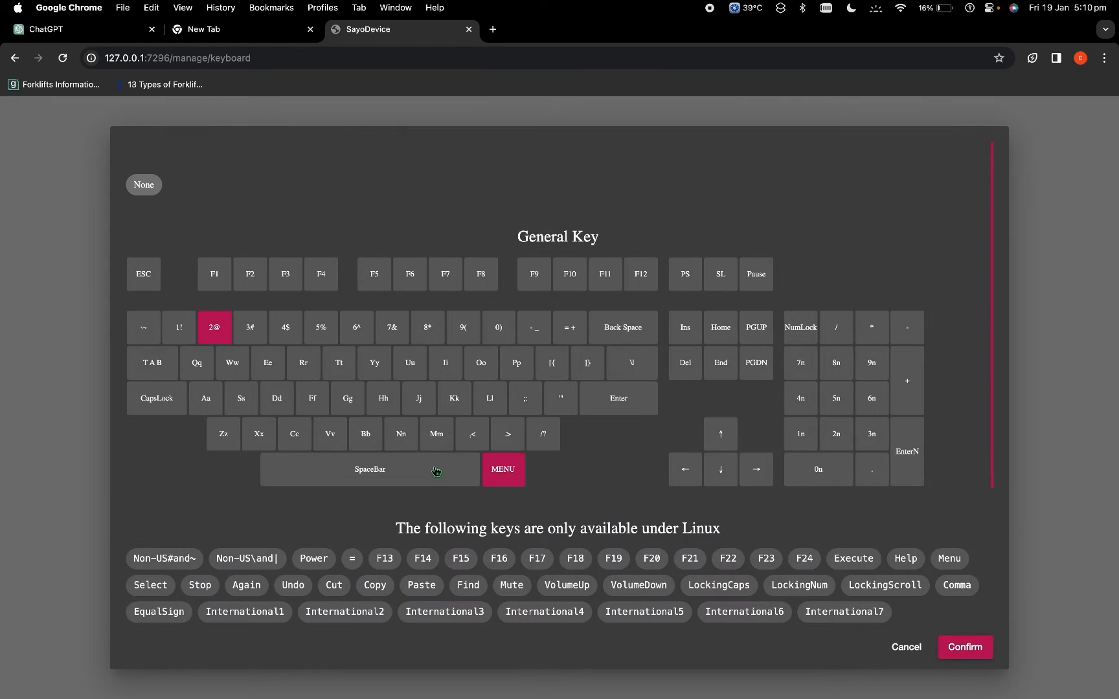
{"action": "left_click", "coordinate": [329, 434]}
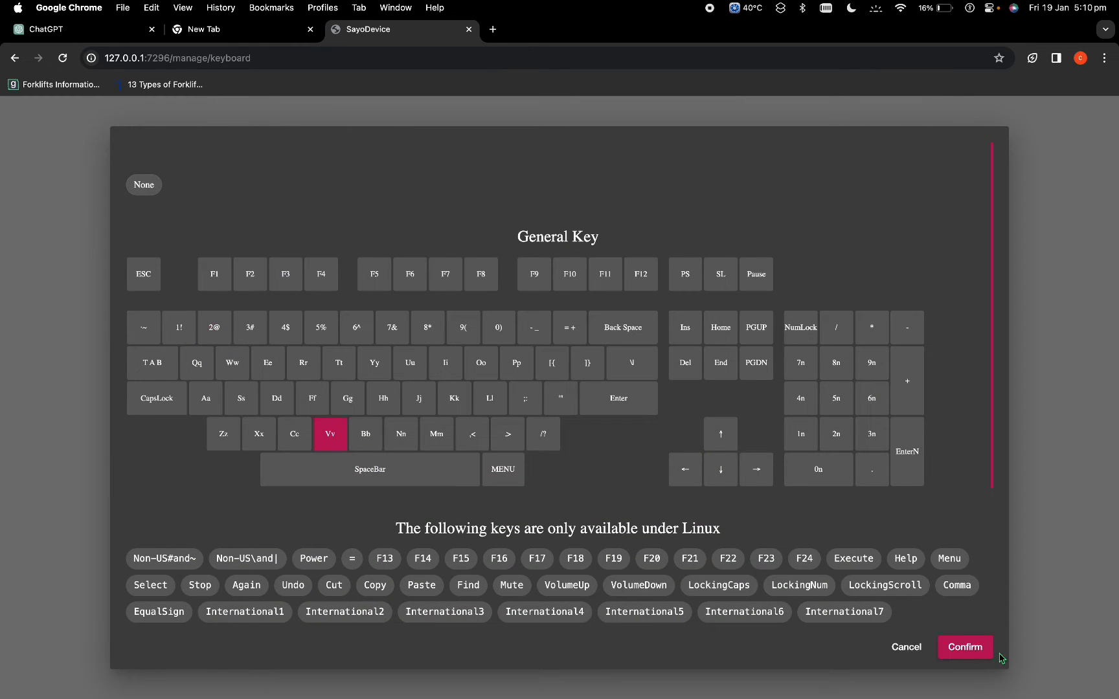
{"action": "left_click", "coordinate": [964, 648]}
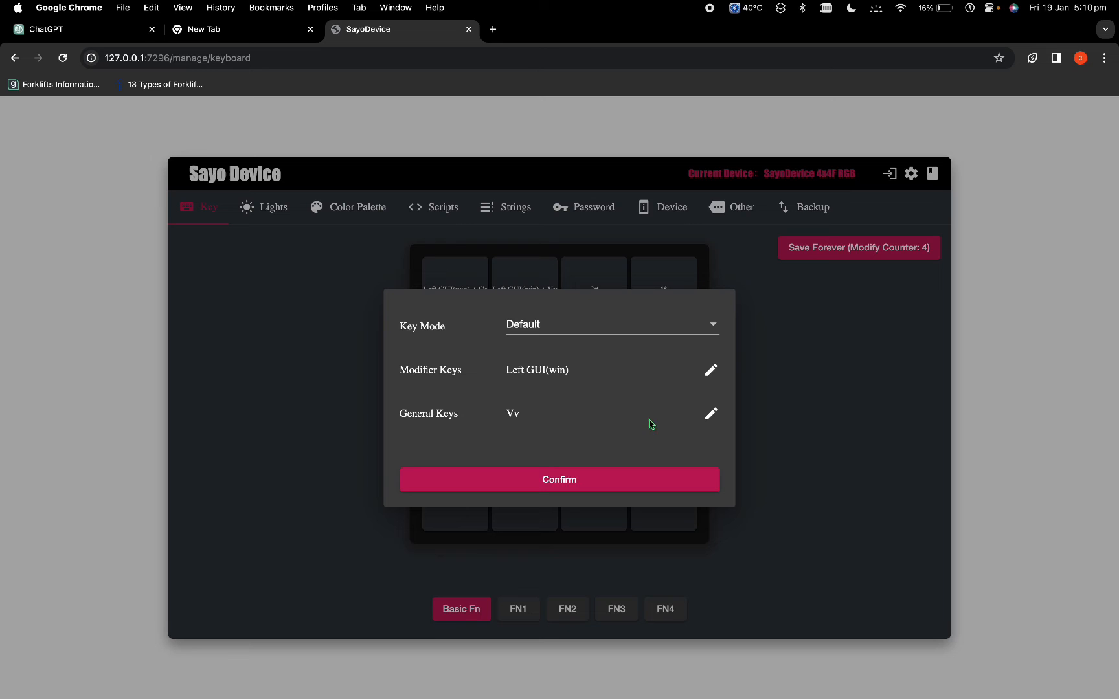
{"action": "mouse_move", "coordinate": [506, 417]}
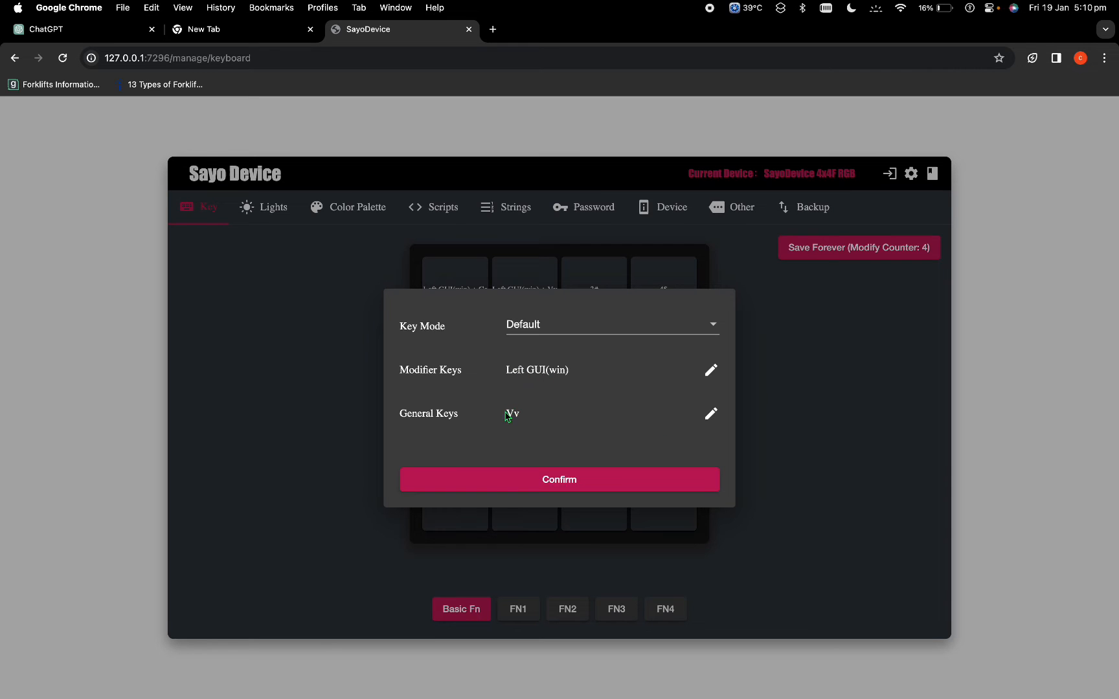
{"action": "left_click", "coordinate": [559, 479]}
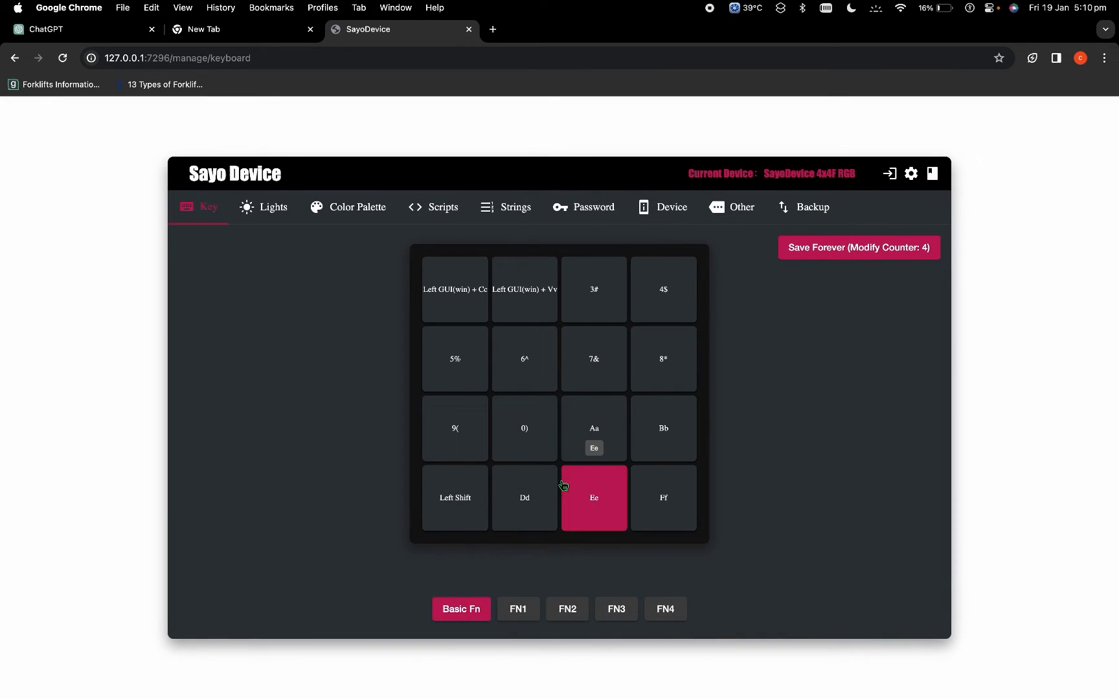
{"action": "left_click", "coordinate": [454, 289]}
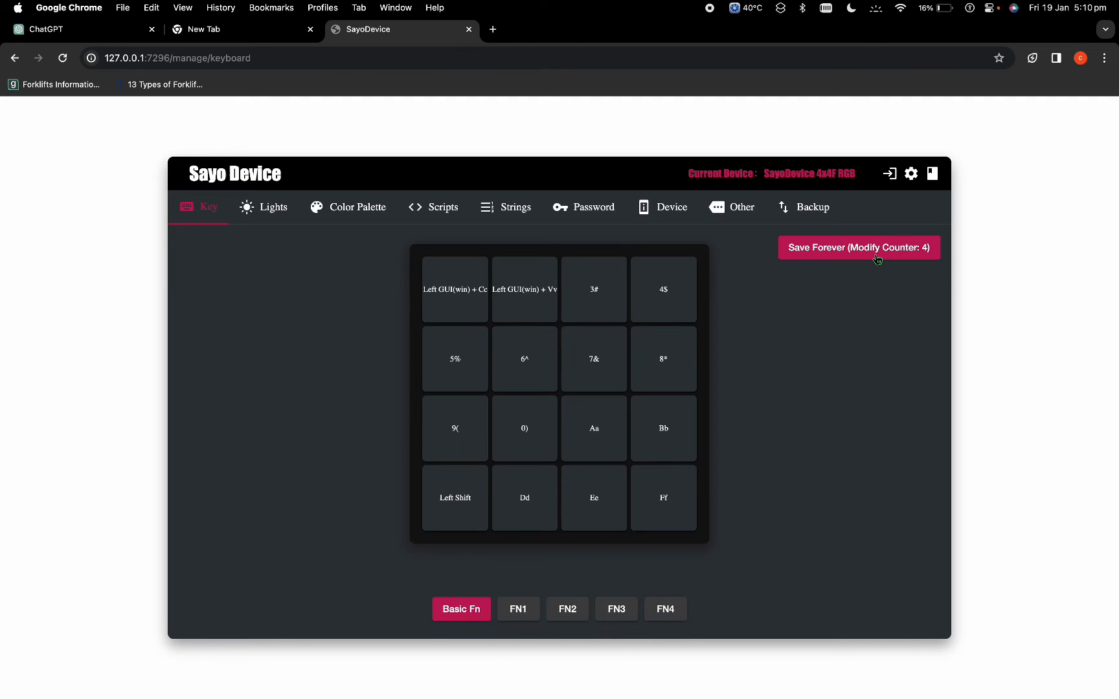
{"action": "left_click", "coordinate": [857, 247]}
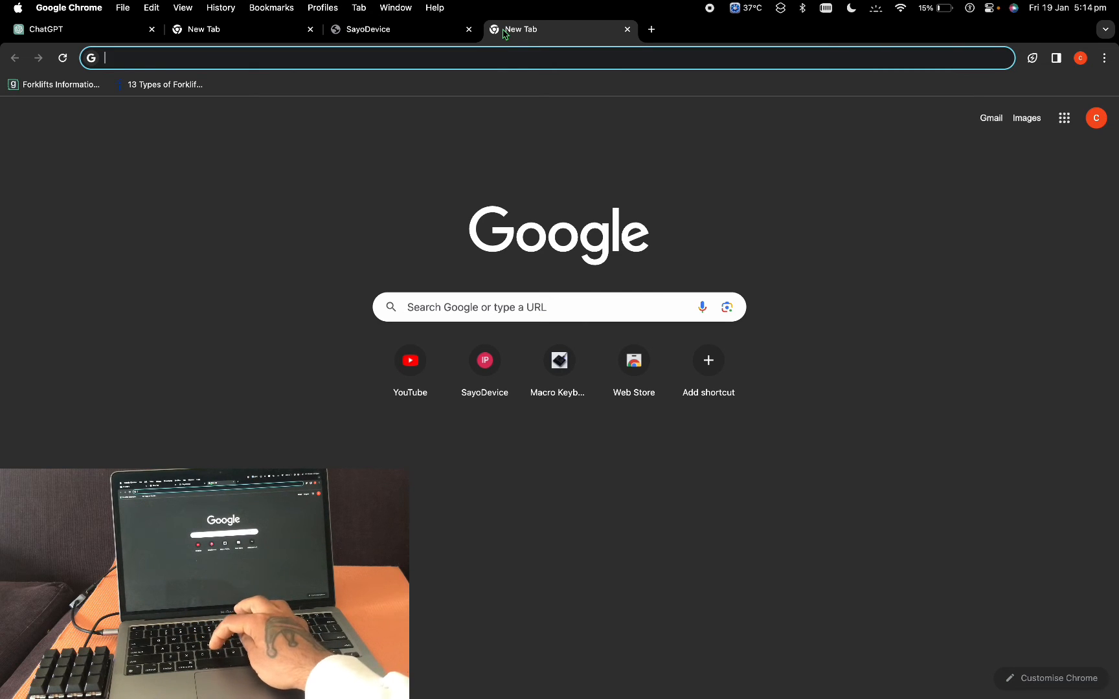
Test typing in the new tab, then return to the SayoDevice keypad page.
{"action": "type", "text": "copy me"}
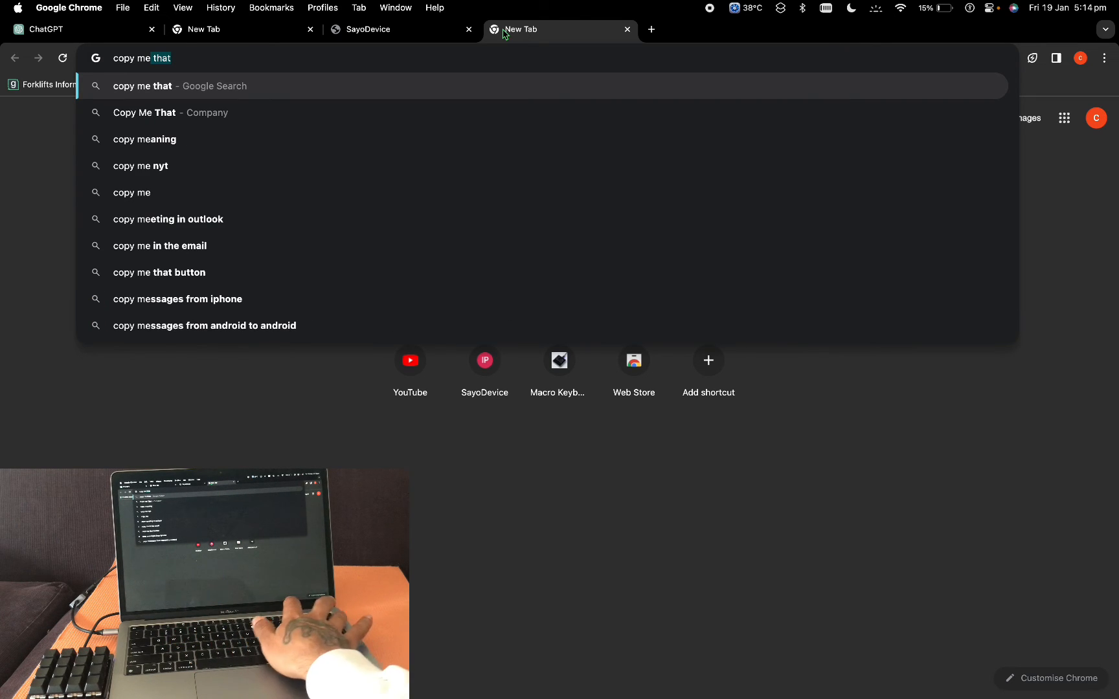
{"action": "key", "text": "backspace"}
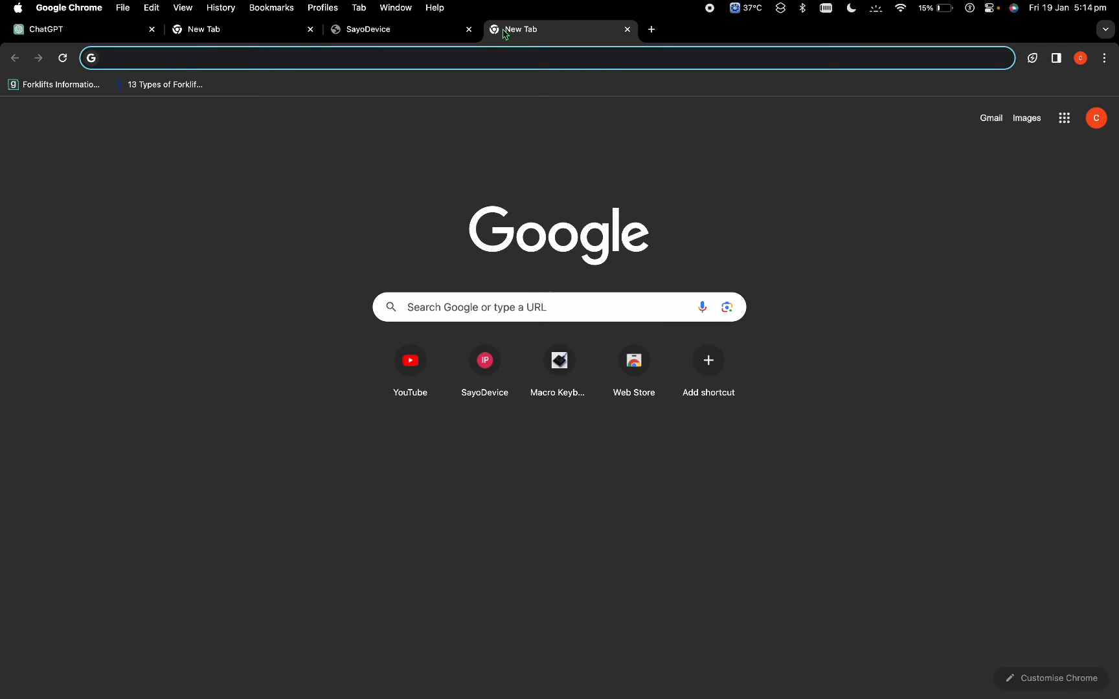
{"action": "left_click", "coordinate": [367, 30]}
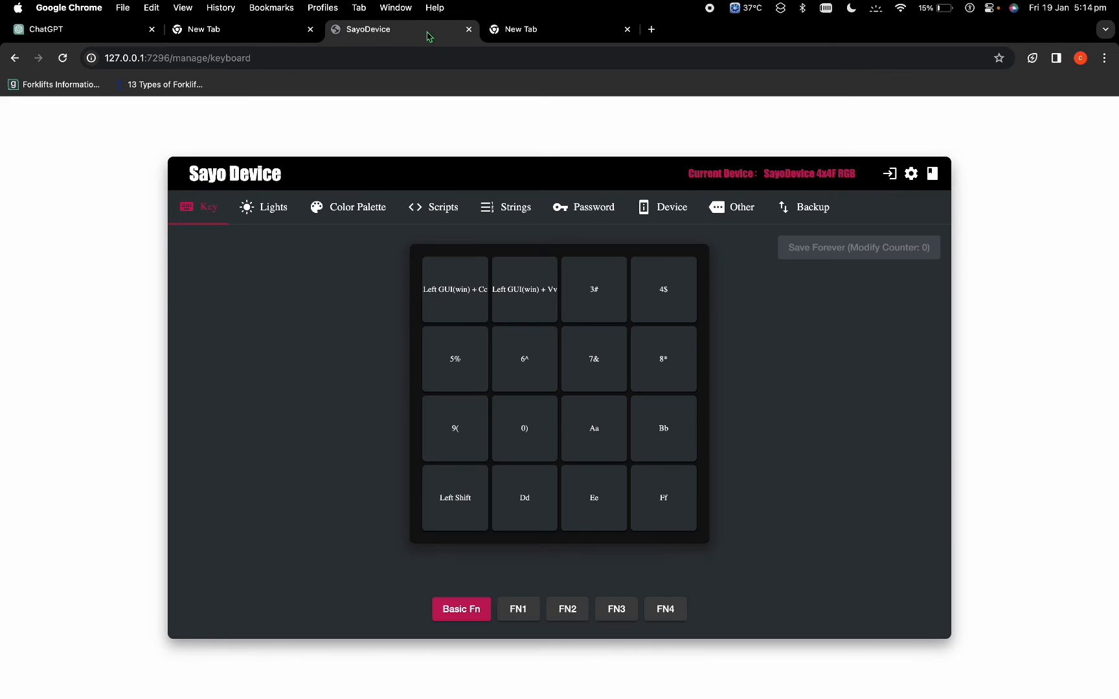
Give key 3 the Left GUI(win) modifier.
{"action": "left_click", "coordinate": [593, 289]}
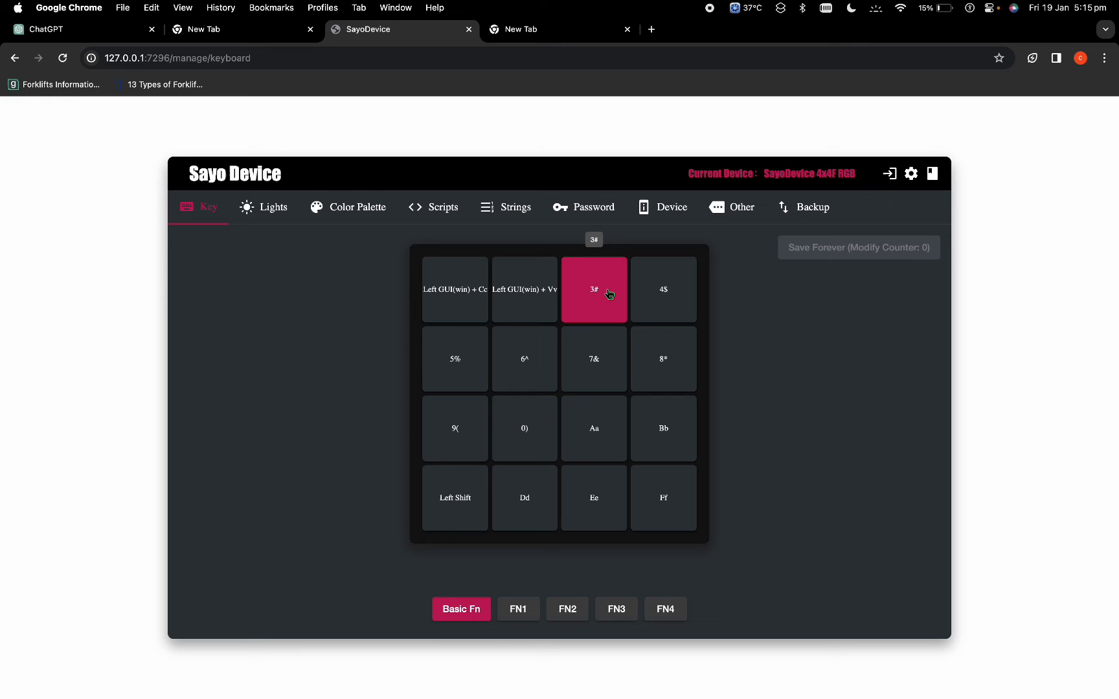
{"action": "left_click", "coordinate": [662, 289]}
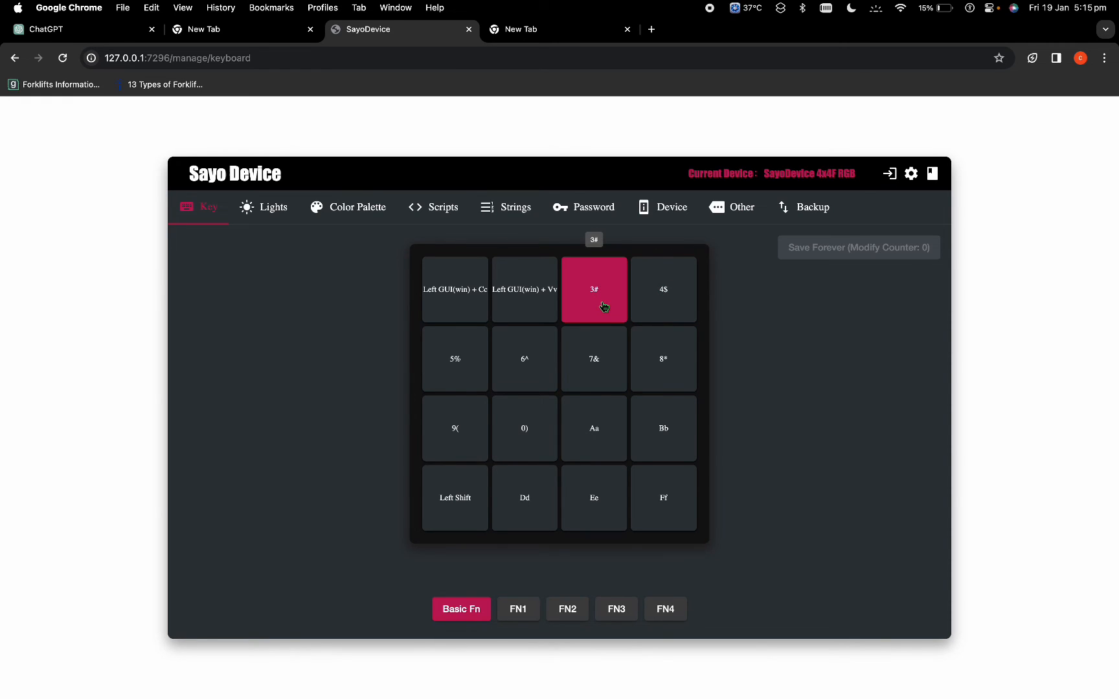
{"action": "mouse_move", "coordinate": [608, 305]}
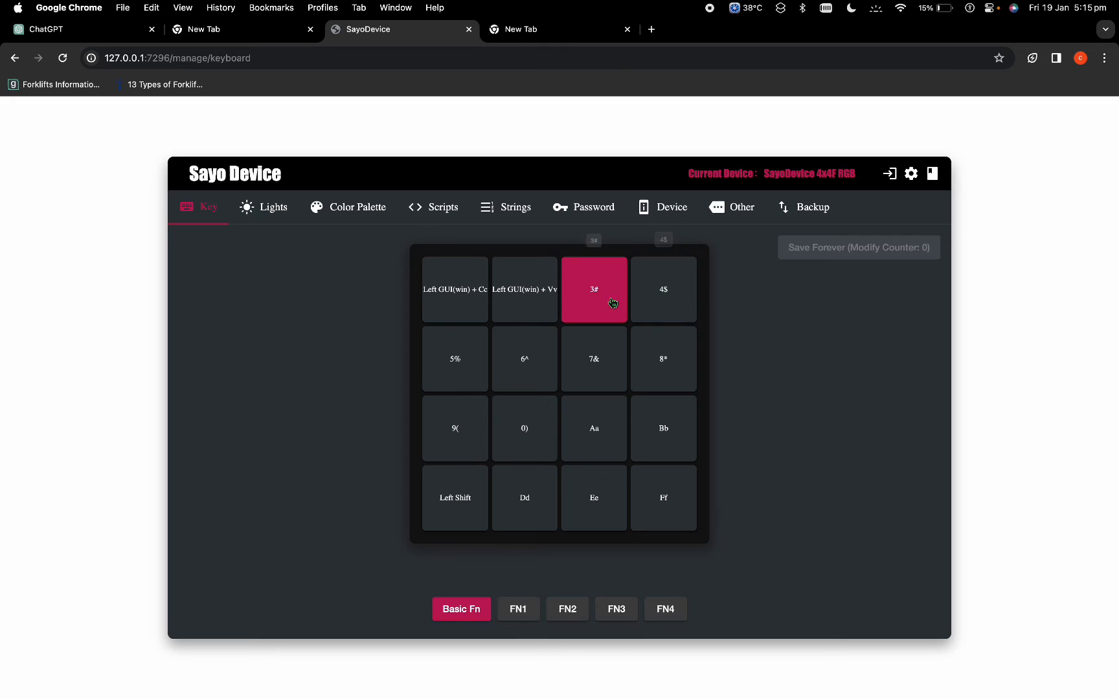
{"action": "mouse_move", "coordinate": [598, 303]}
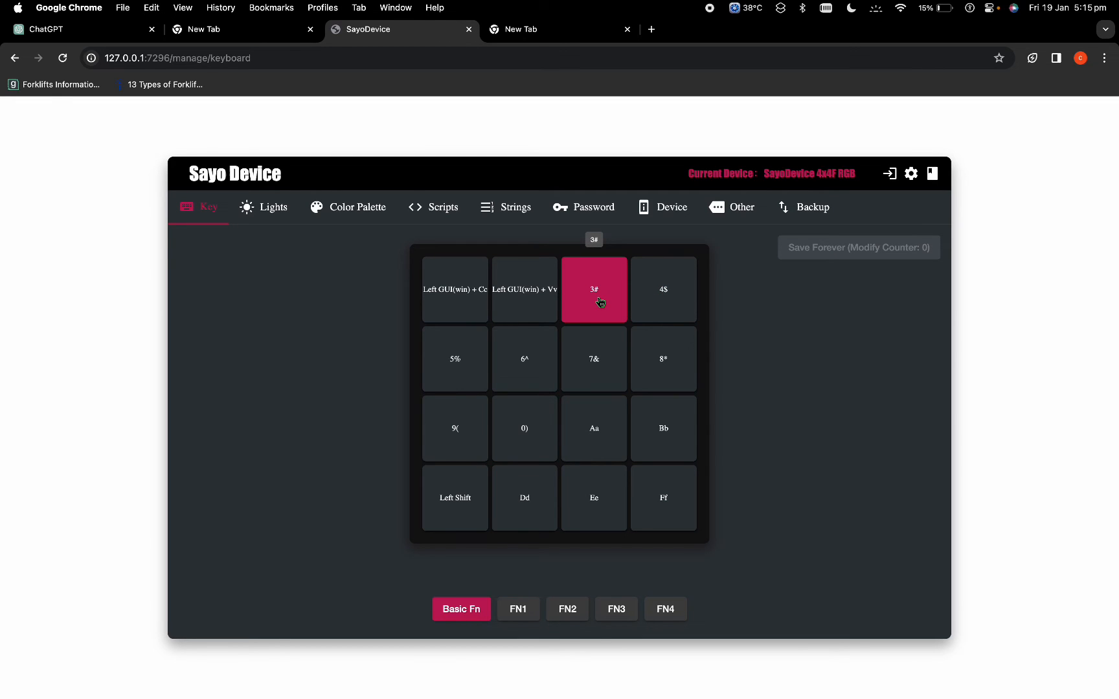
{"action": "left_click", "coordinate": [593, 289]}
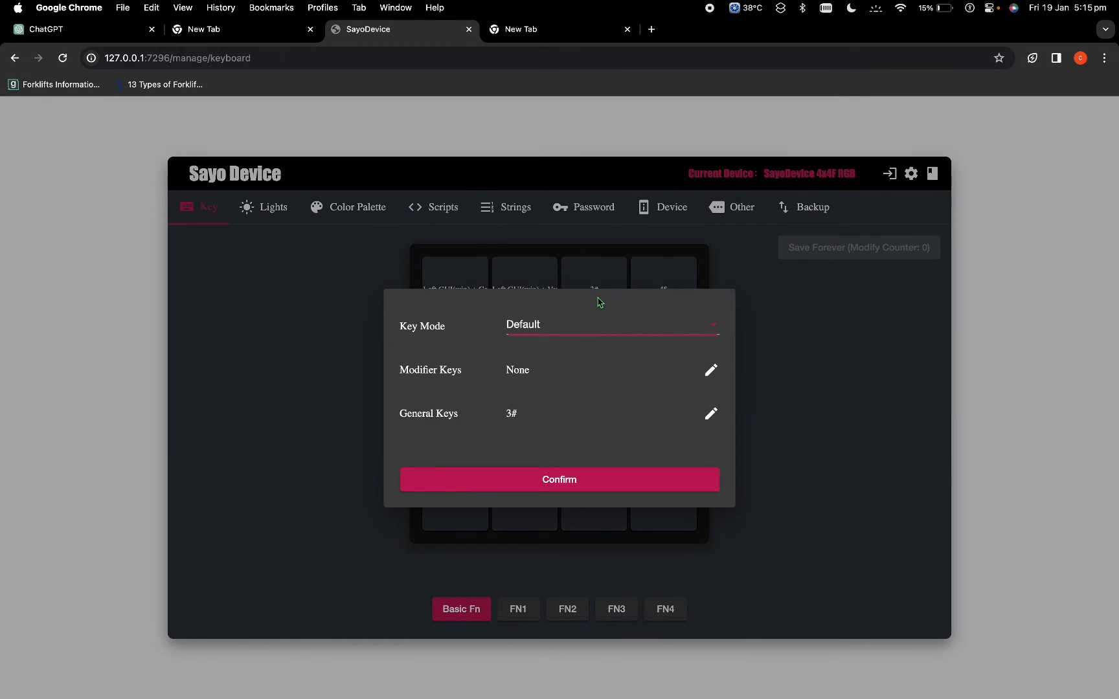
{"action": "mouse_move", "coordinate": [544, 369]}
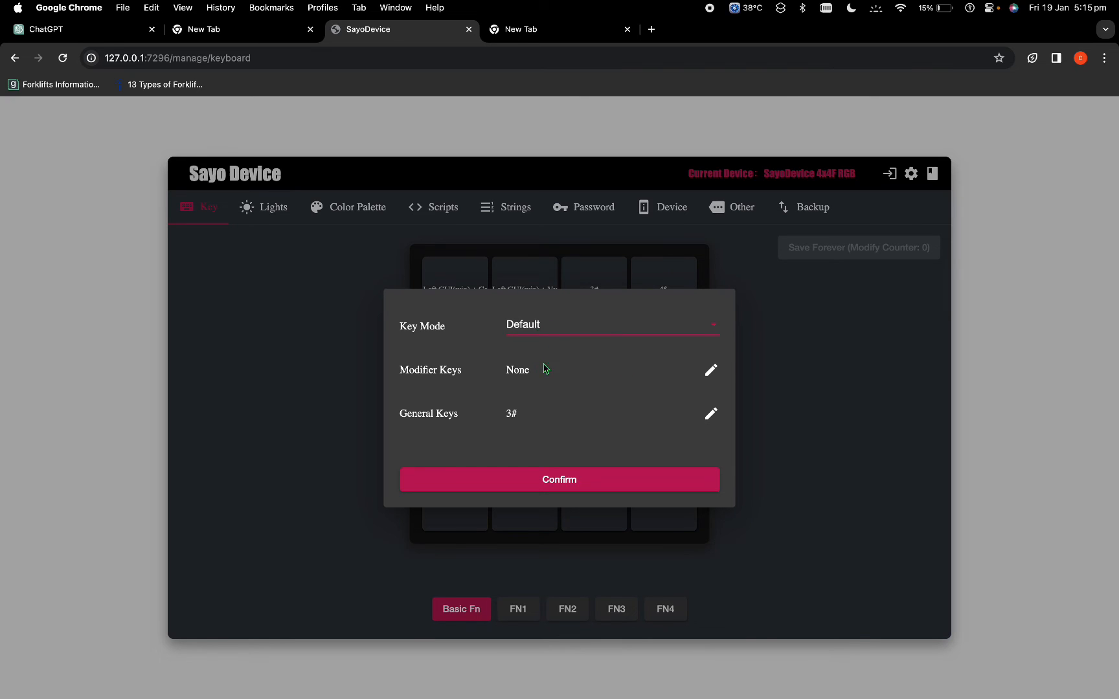
{"action": "left_click", "coordinate": [711, 369]}
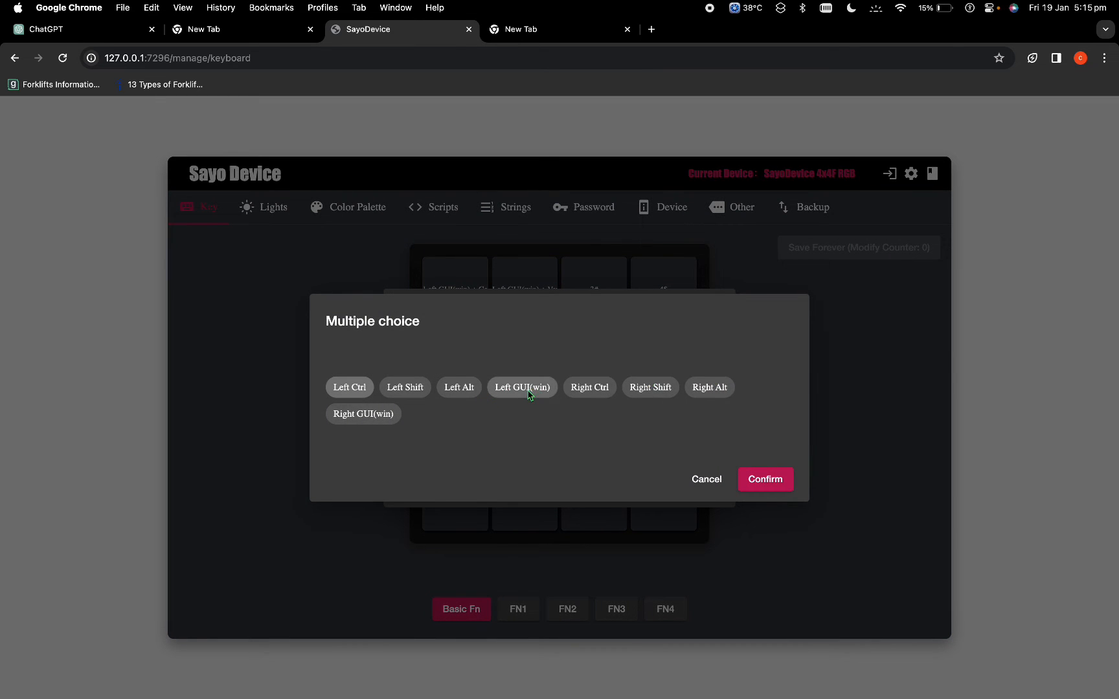
{"action": "left_click", "coordinate": [522, 387]}
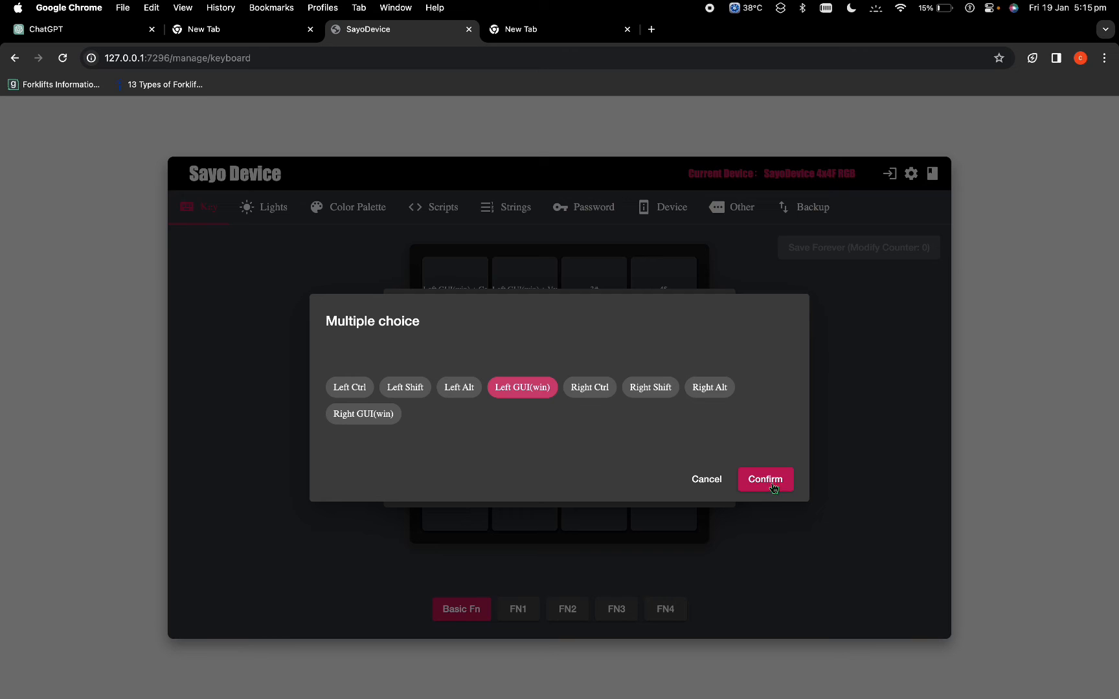
{"action": "left_click", "coordinate": [764, 479]}
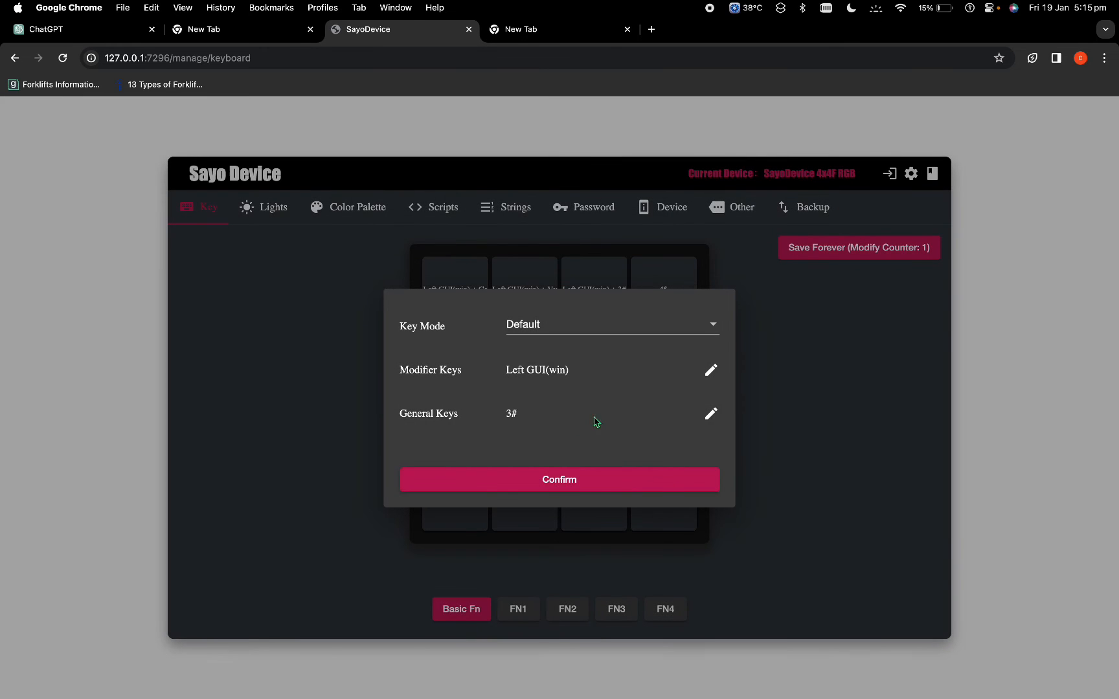
Set key 3's general key to A so it sends Left GUI(win) + A.
{"action": "left_click", "coordinate": [712, 415]}
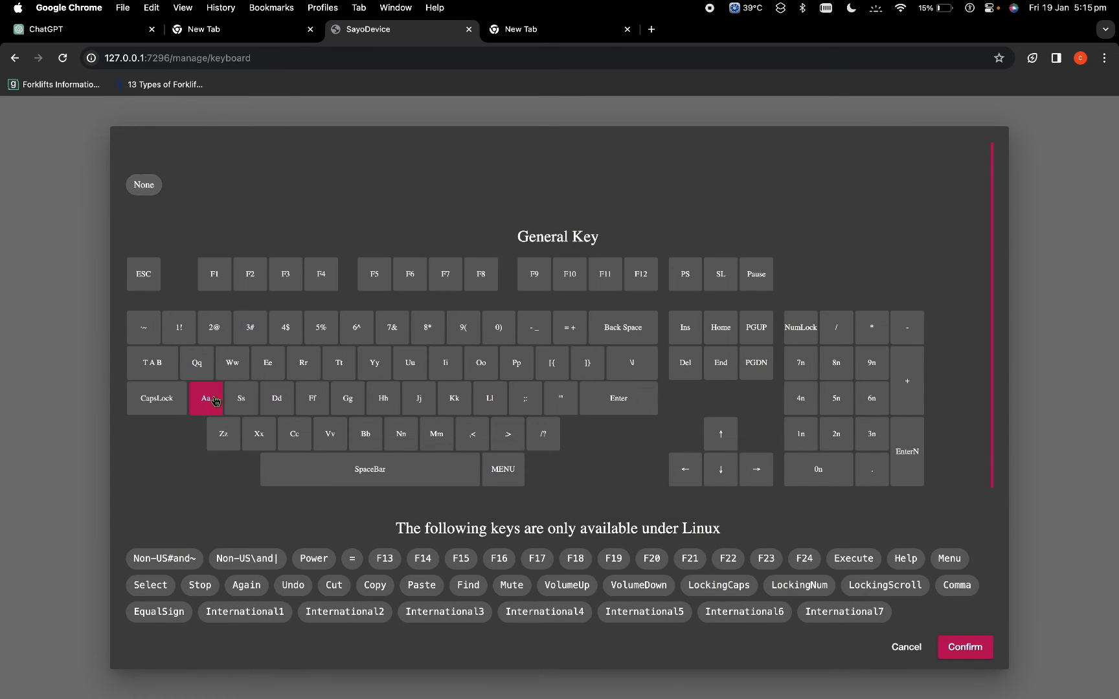
{"action": "left_click", "coordinate": [965, 648]}
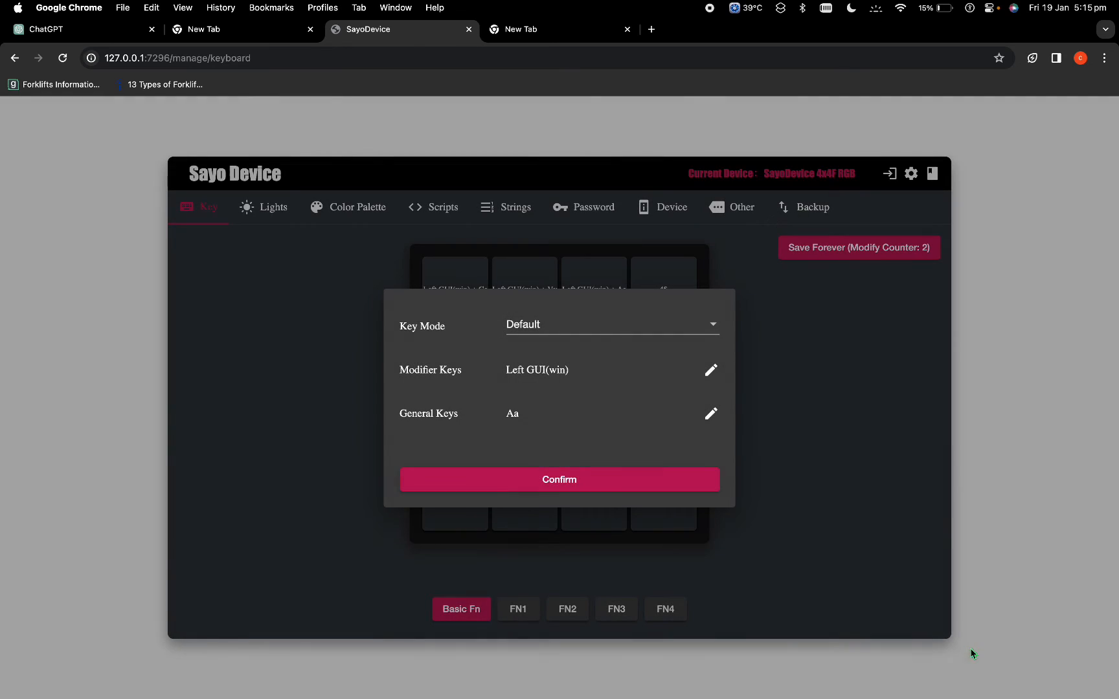
{"action": "left_click", "coordinate": [558, 480]}
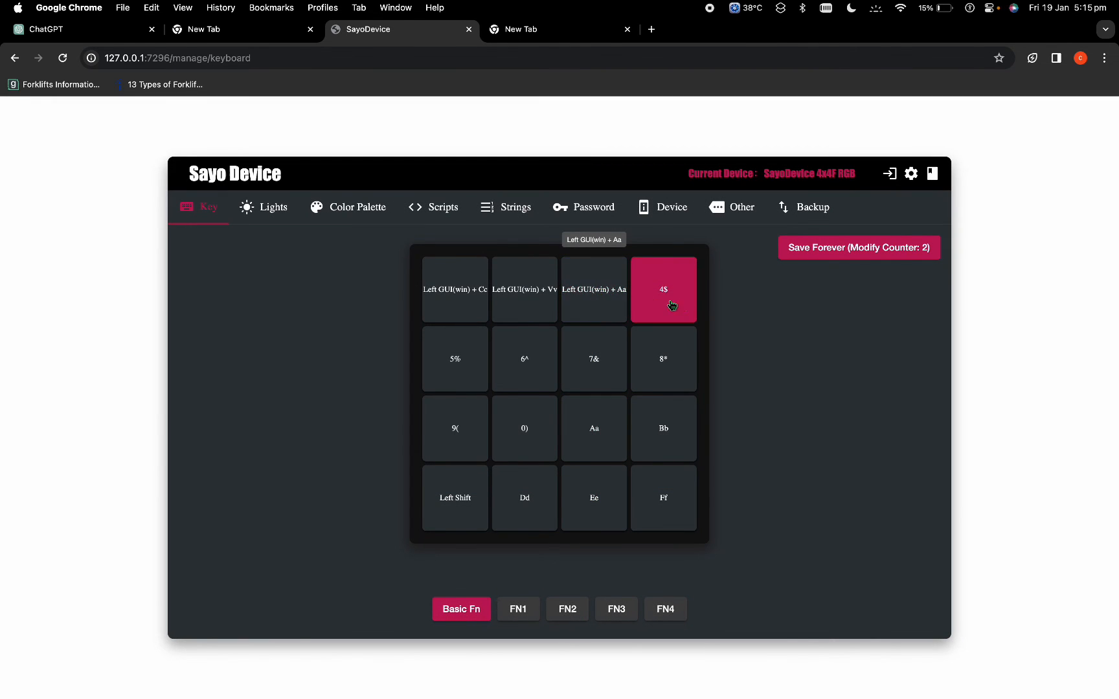
Map key 4 to Back Space and save all four mappings to the device permanently.
{"action": "left_click", "coordinate": [662, 288]}
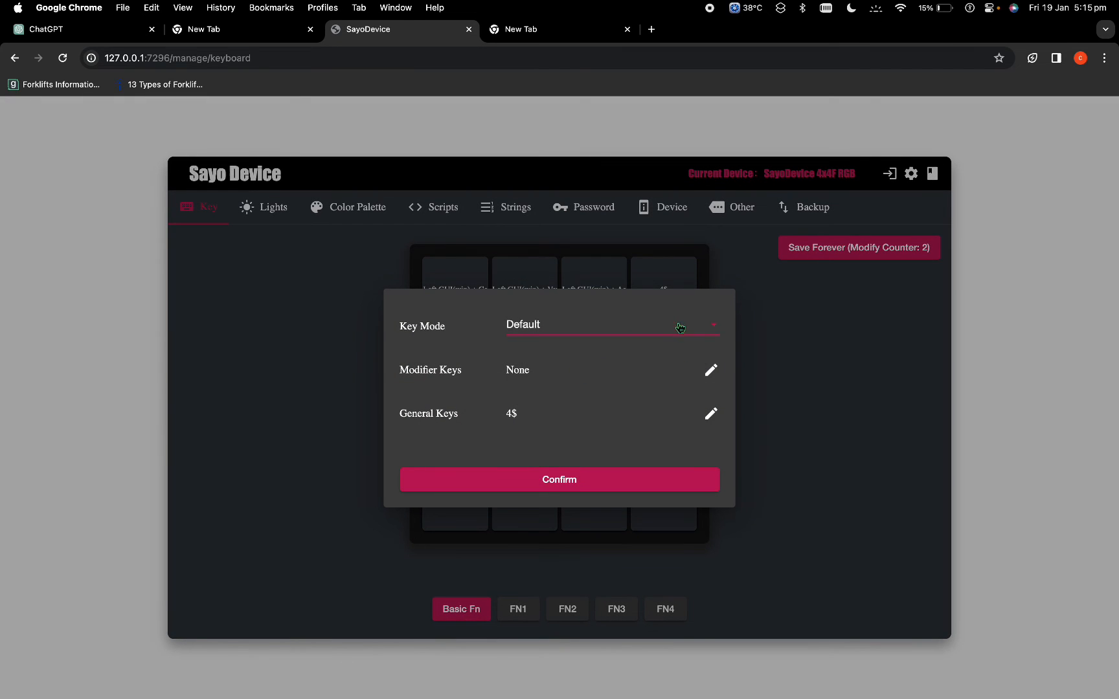
{"action": "mouse_move", "coordinate": [502, 386]}
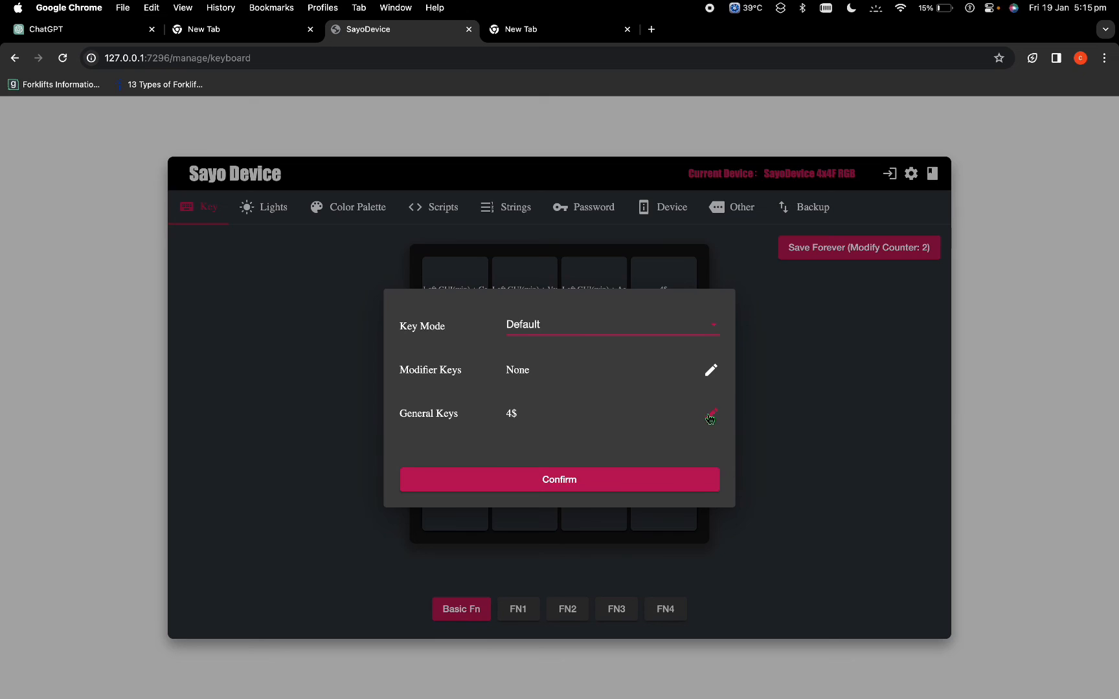
{"action": "left_click", "coordinate": [711, 417]}
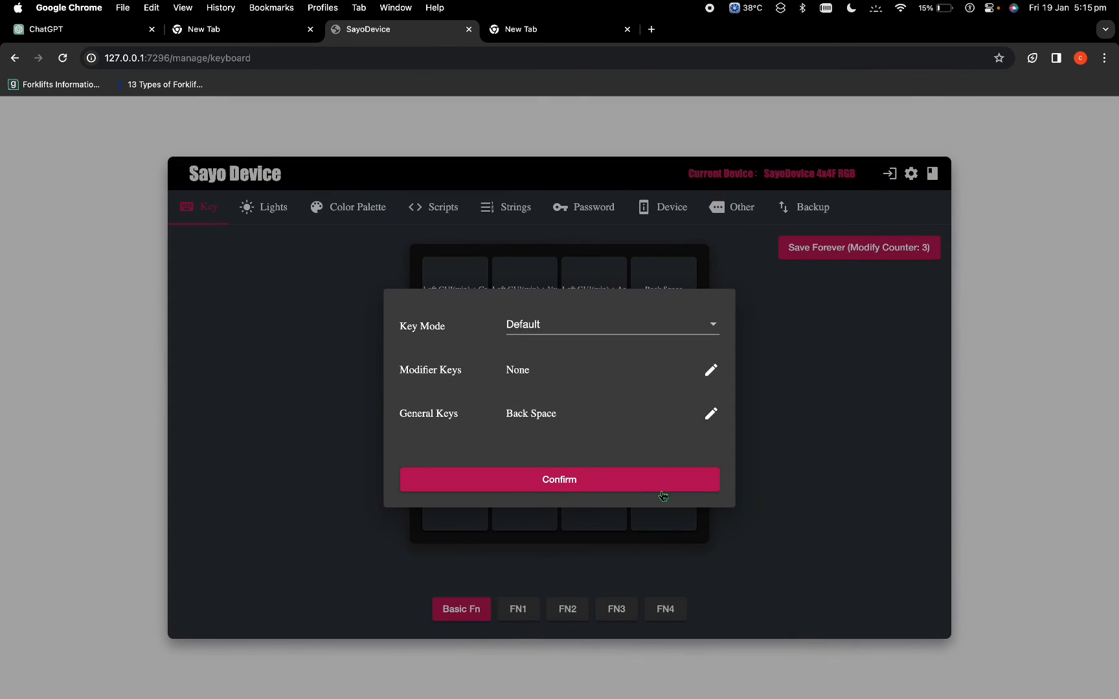
{"action": "left_click", "coordinate": [559, 480]}
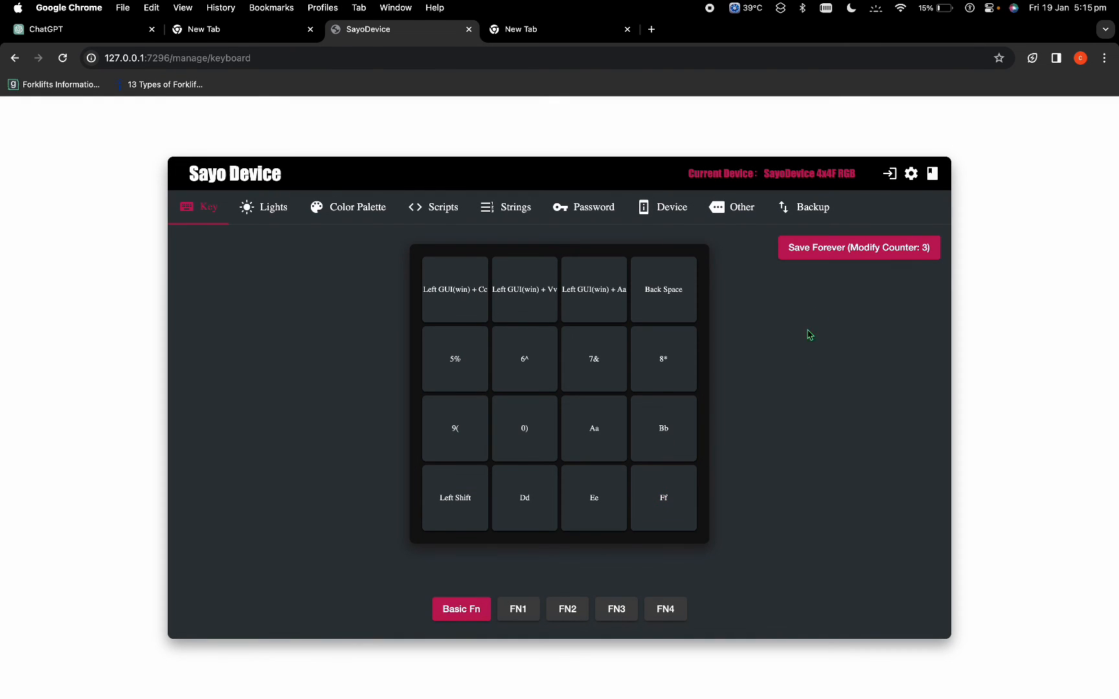
{"action": "mouse_move", "coordinate": [873, 253]}
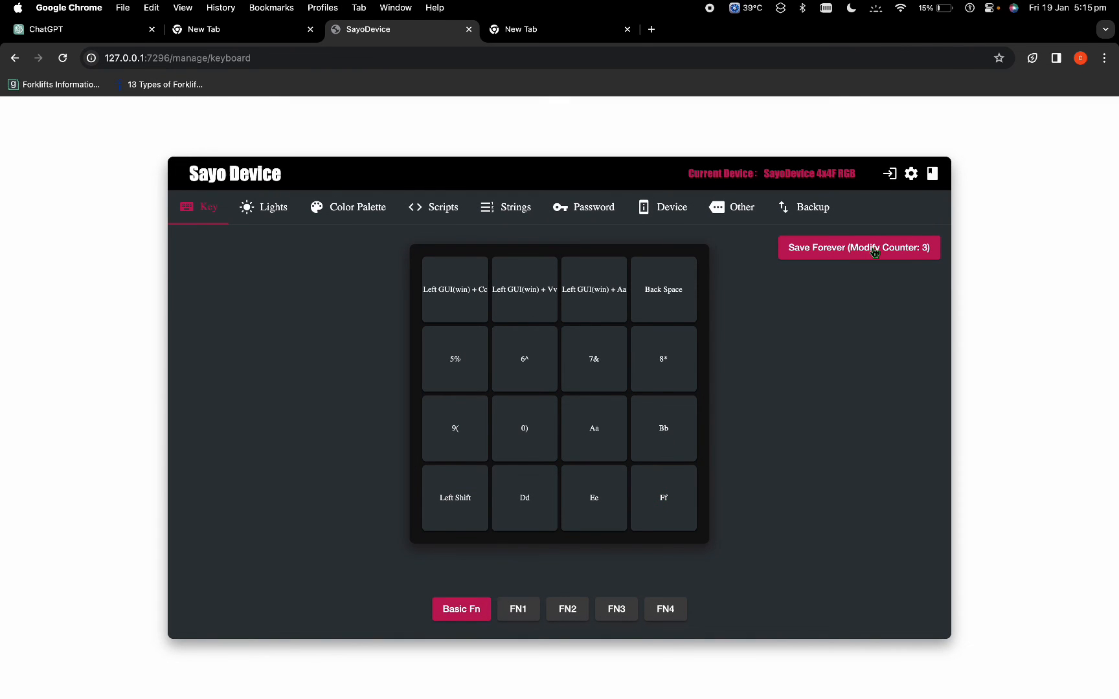
{"action": "left_click", "coordinate": [859, 247]}
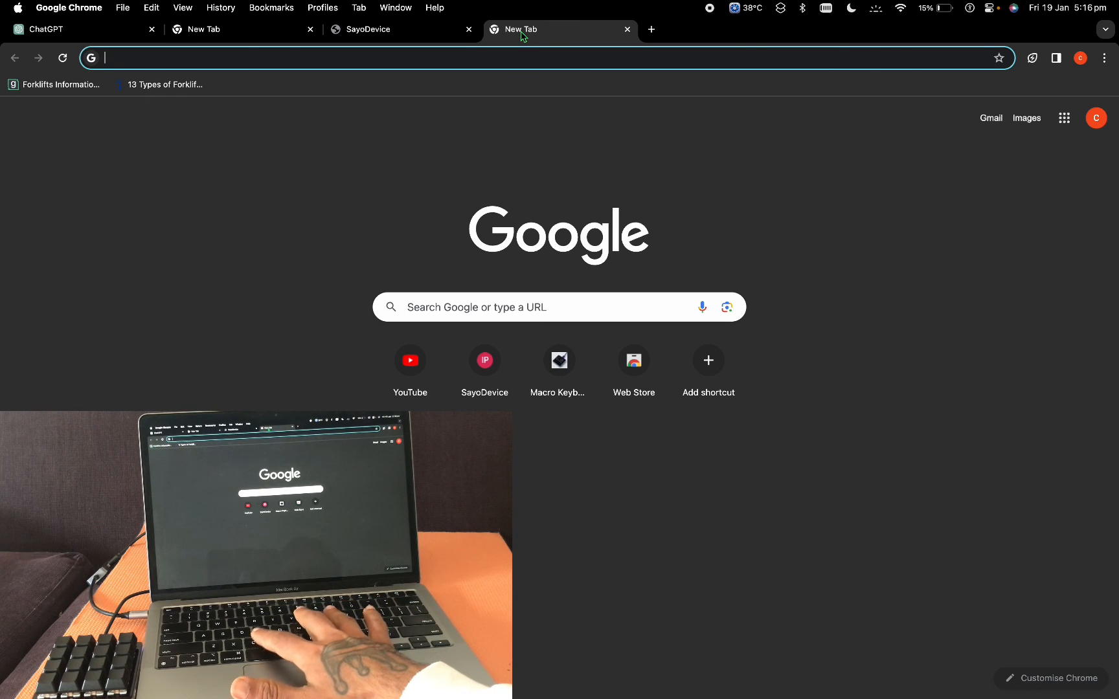
{"action": "type", "text": "copy"}
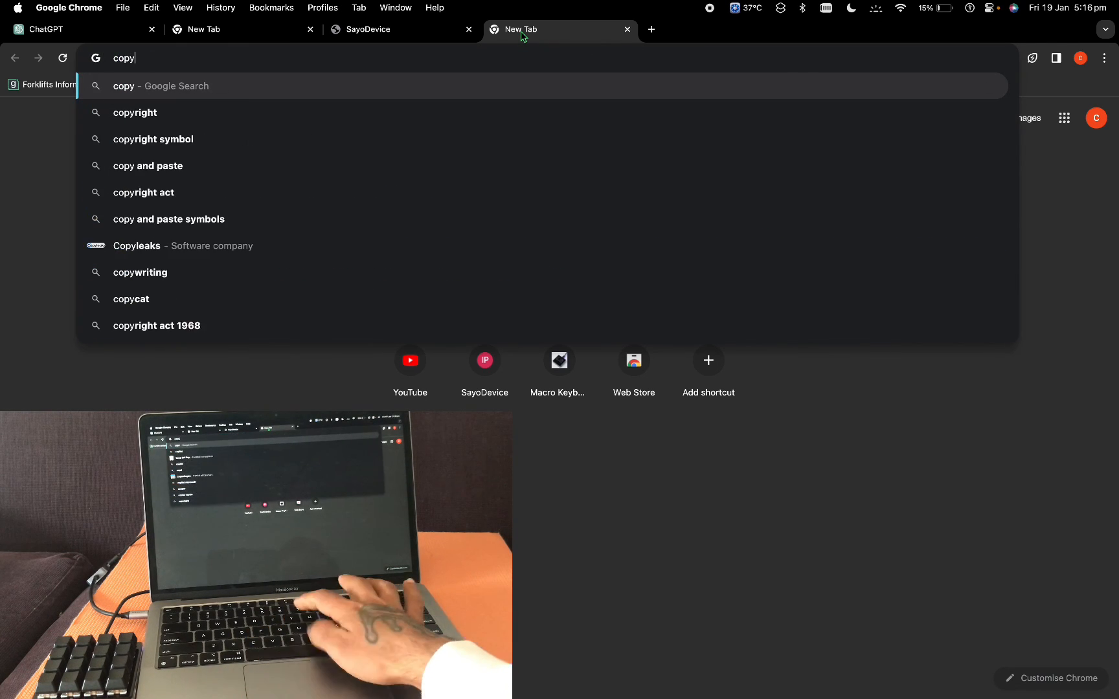
{"action": "type", "text": "me that"}
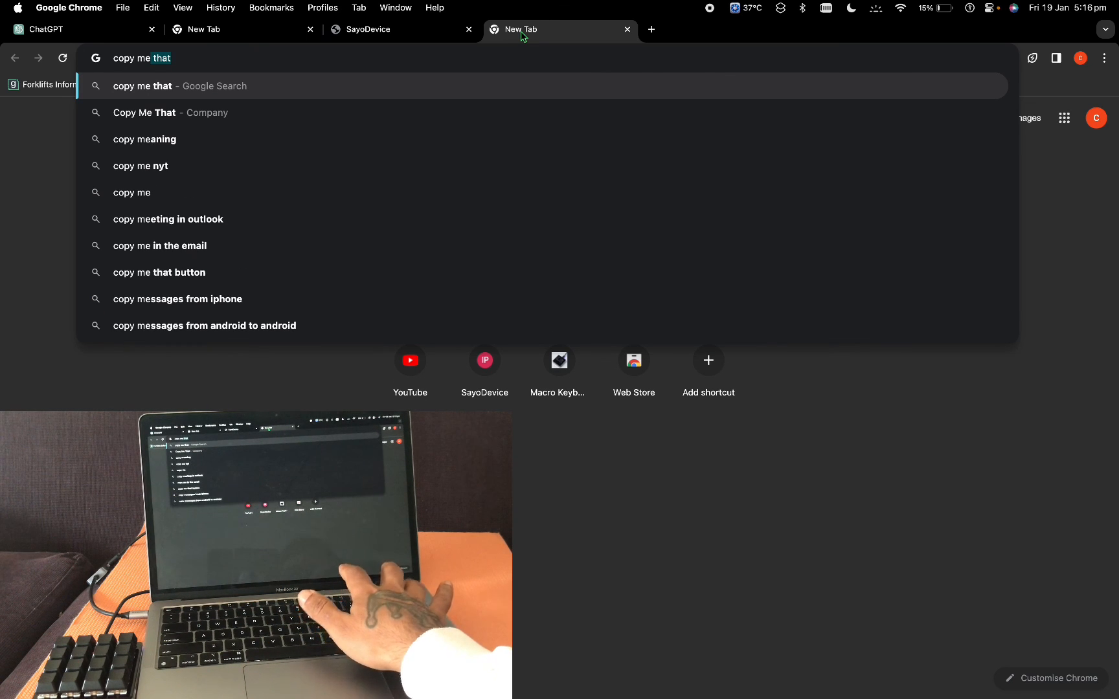
{"action": "key", "text": "backspace"}
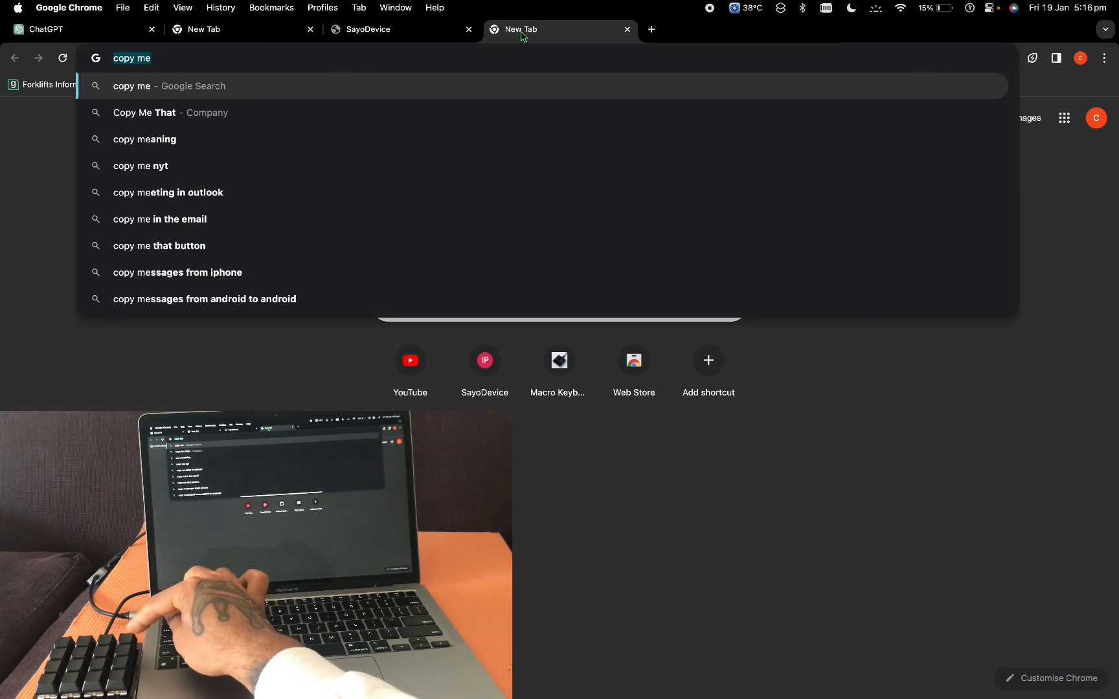
{"action": "key", "text": "Escape"}
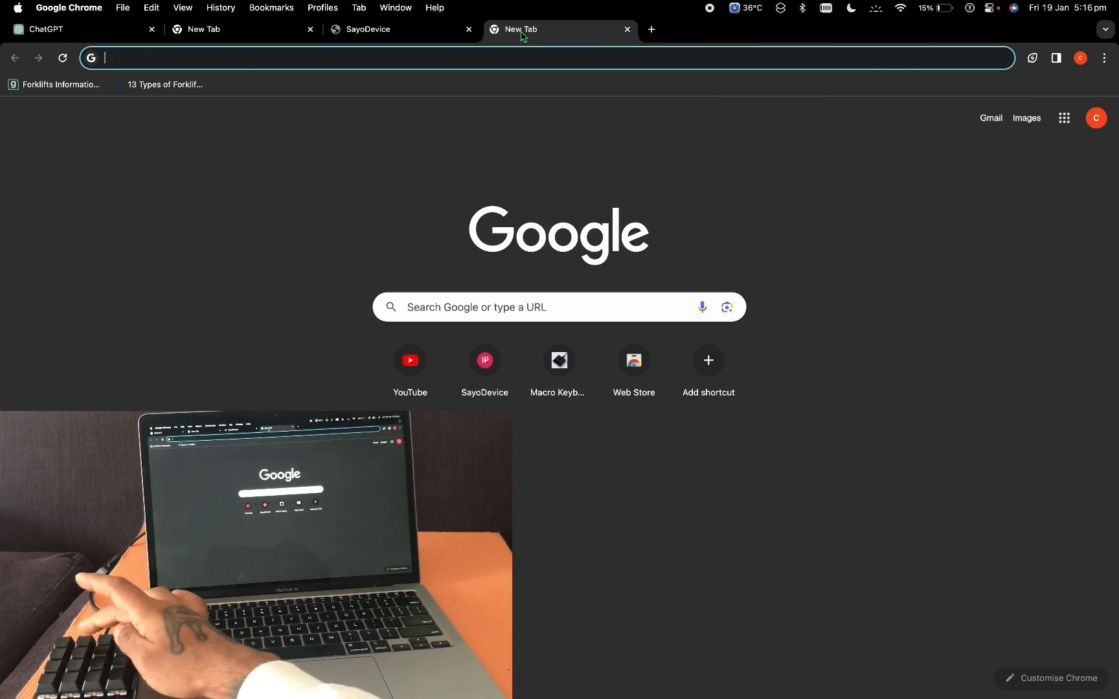